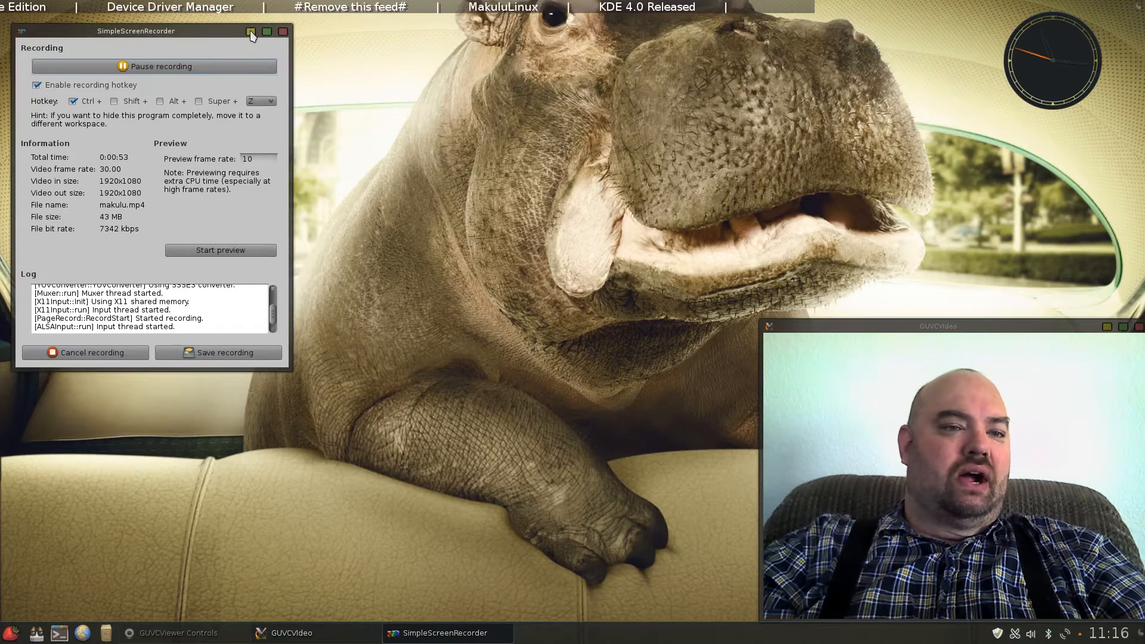
- Minimize SimpleScreenRecorder so only the hippo wallpaper, ticker and webcam window remain
left_click(252, 31)
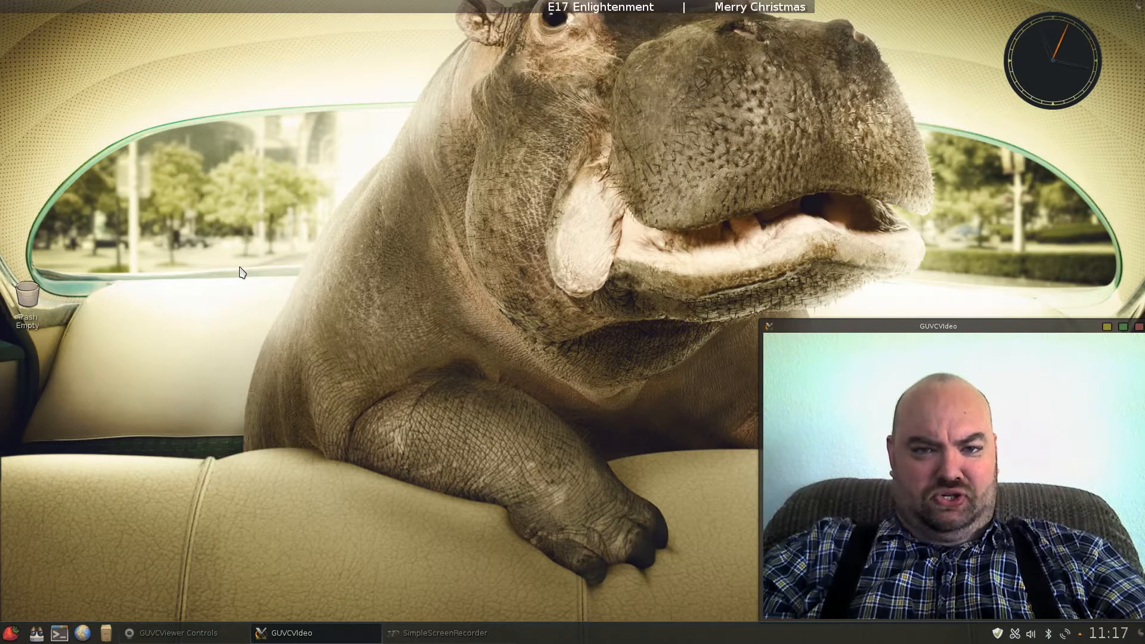
mouse_move(303, 203)
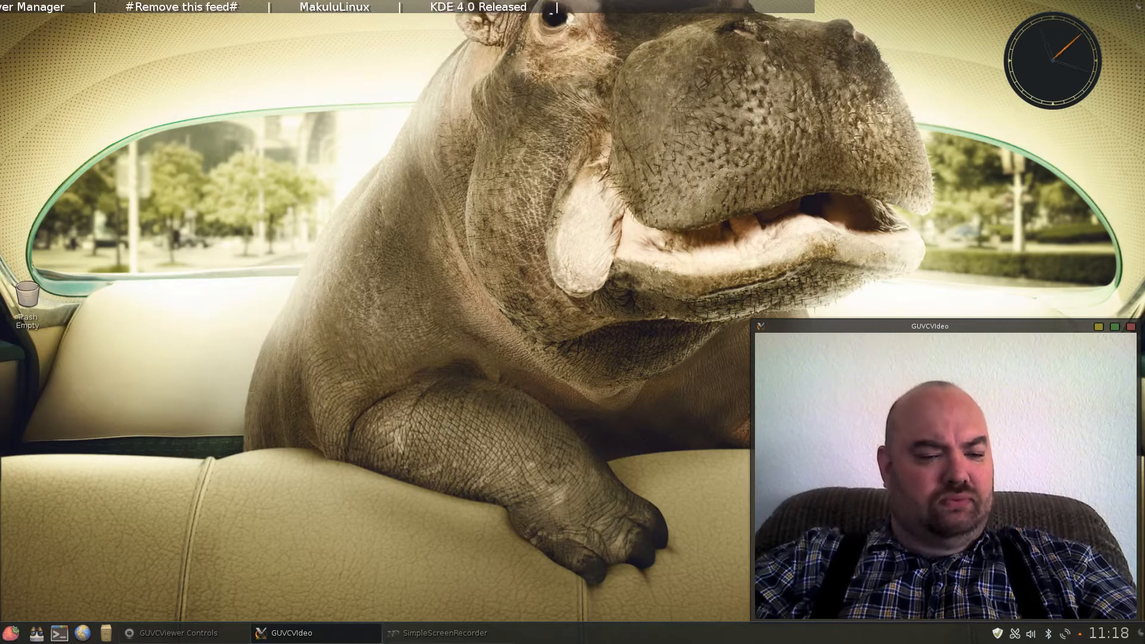
mouse_move(203, 560)
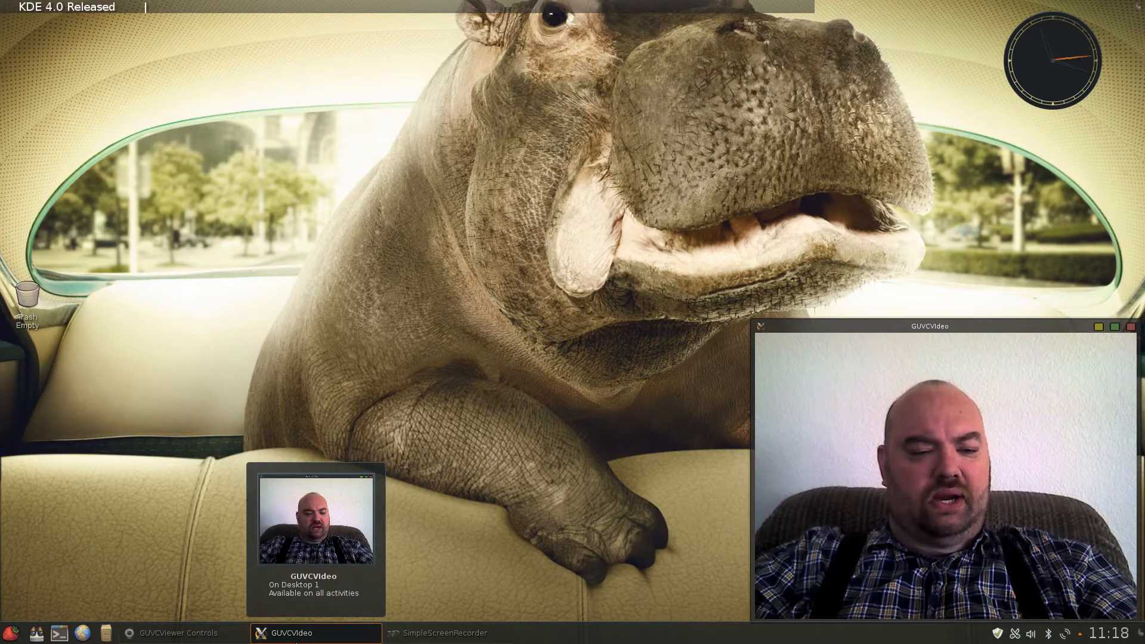
mouse_move(445, 632)
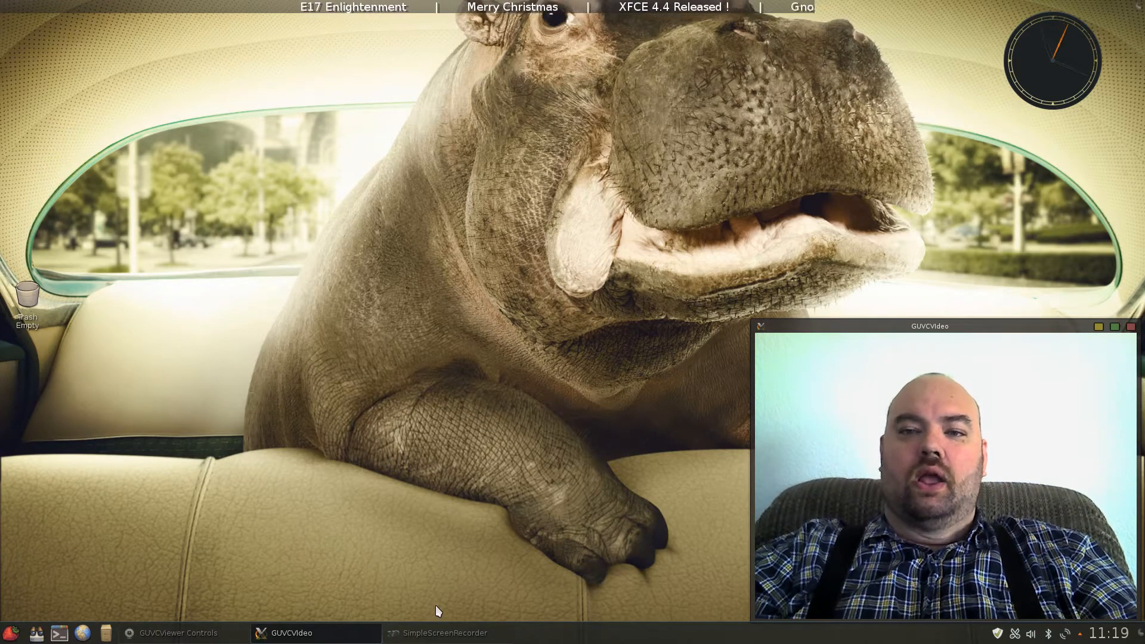
mouse_move(134, 548)
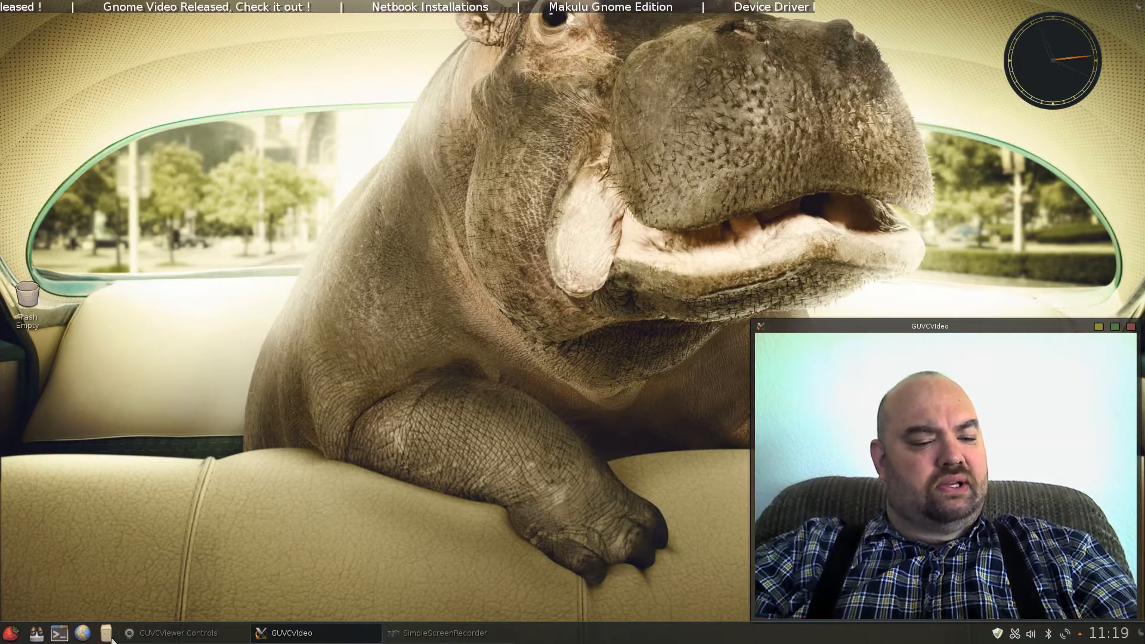
mouse_move(106, 632)
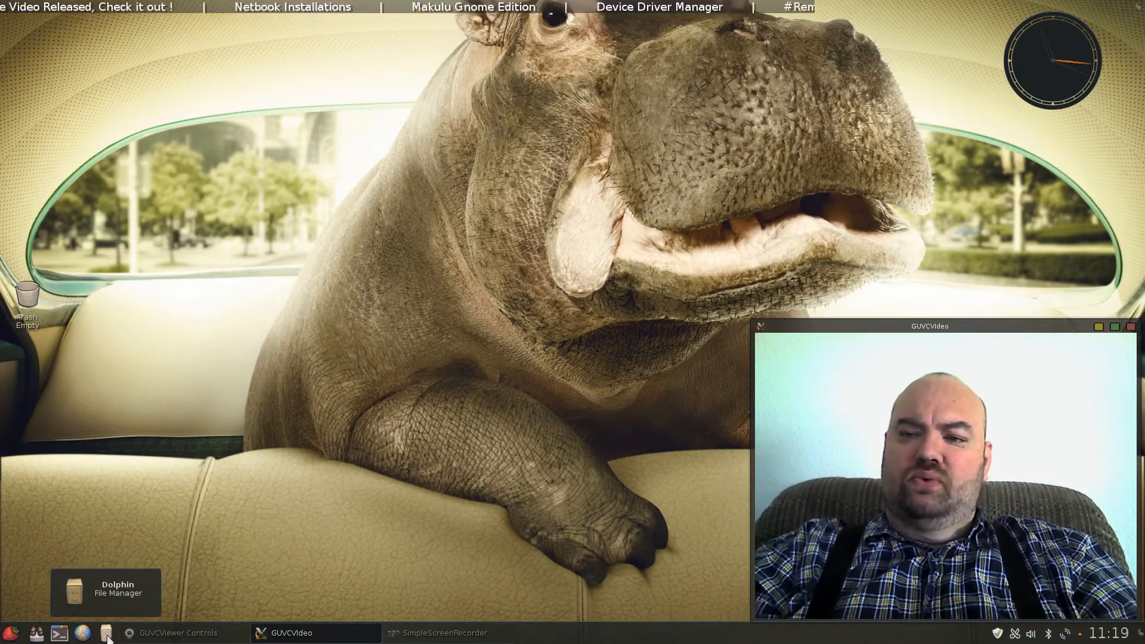
mouse_move(105, 612)
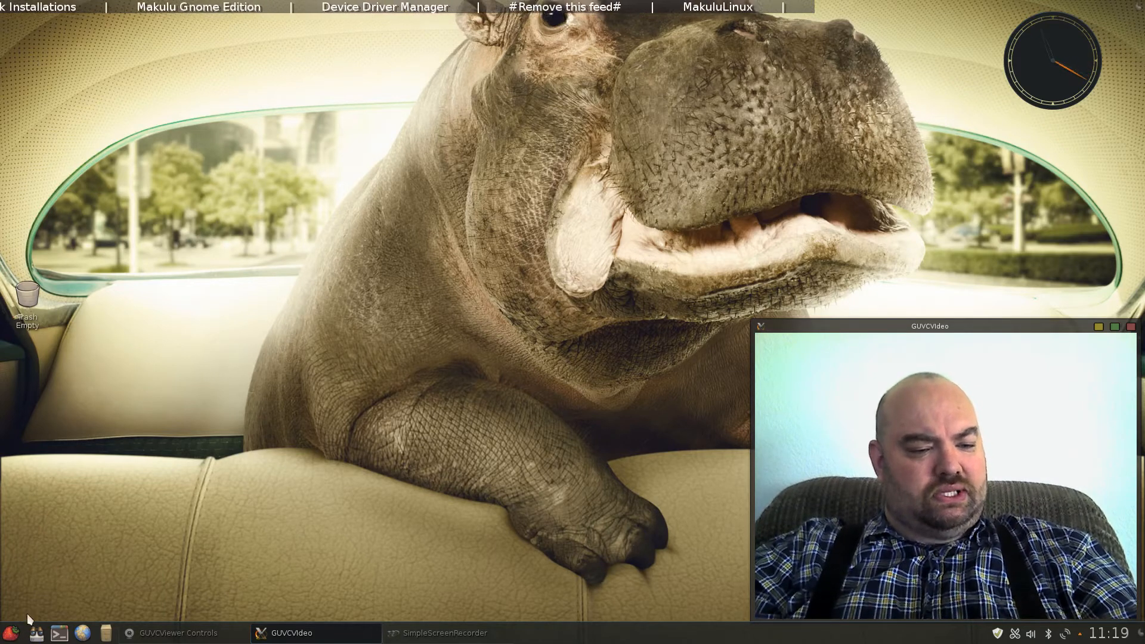
- Launch System Settings from Lancelot, review Autostart and Session Management, then return to Overview
left_click(11, 632)
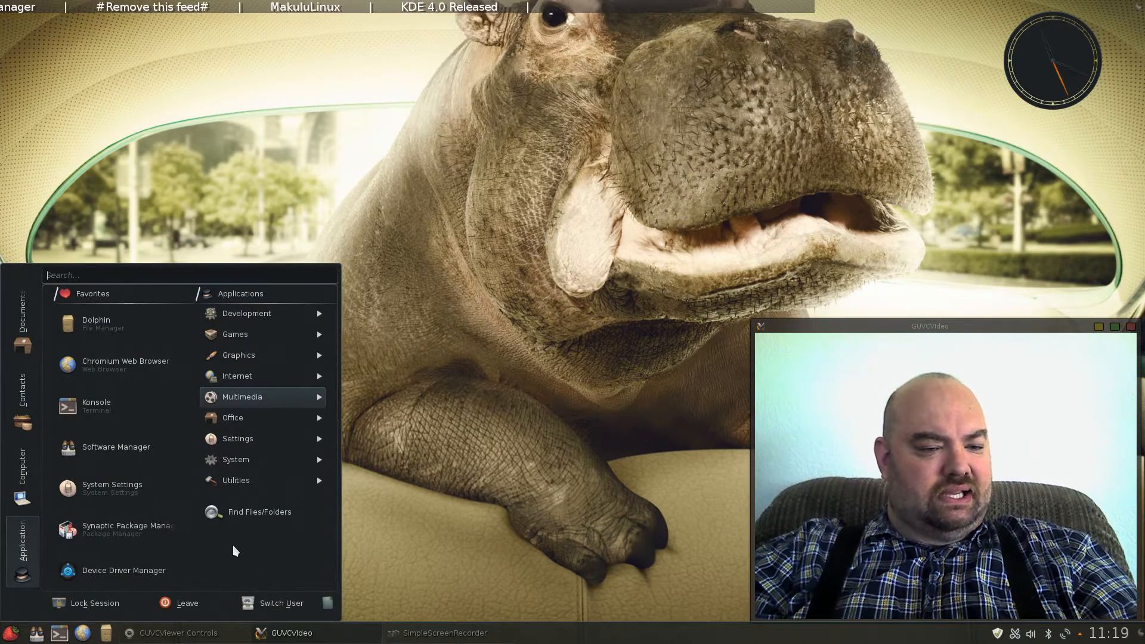
left_click(112, 485)
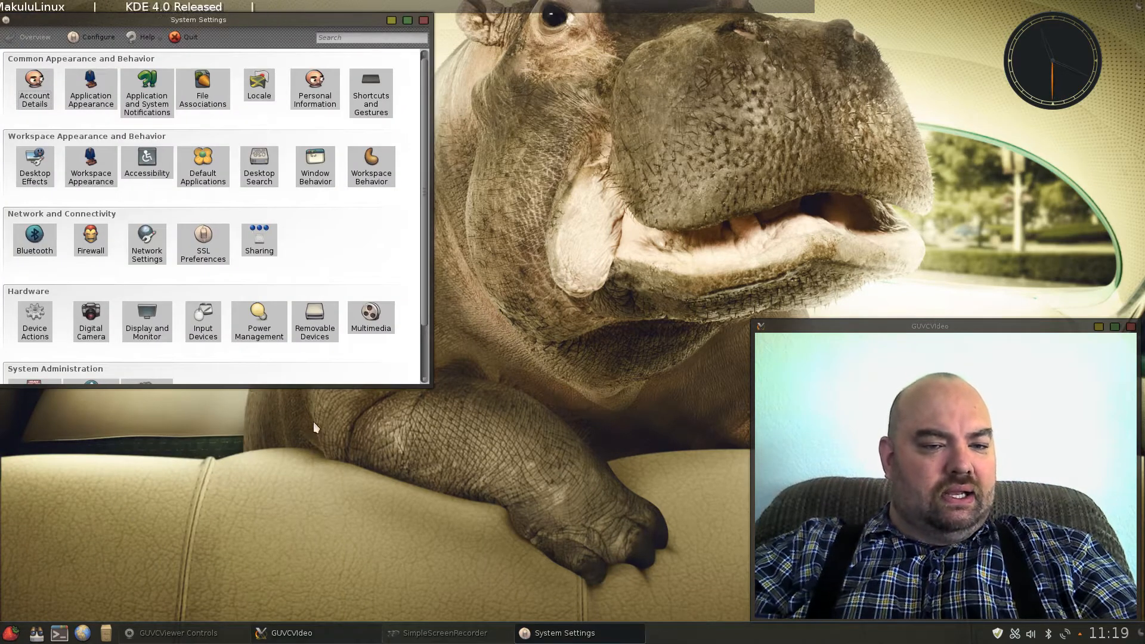
scroll("down", 3)
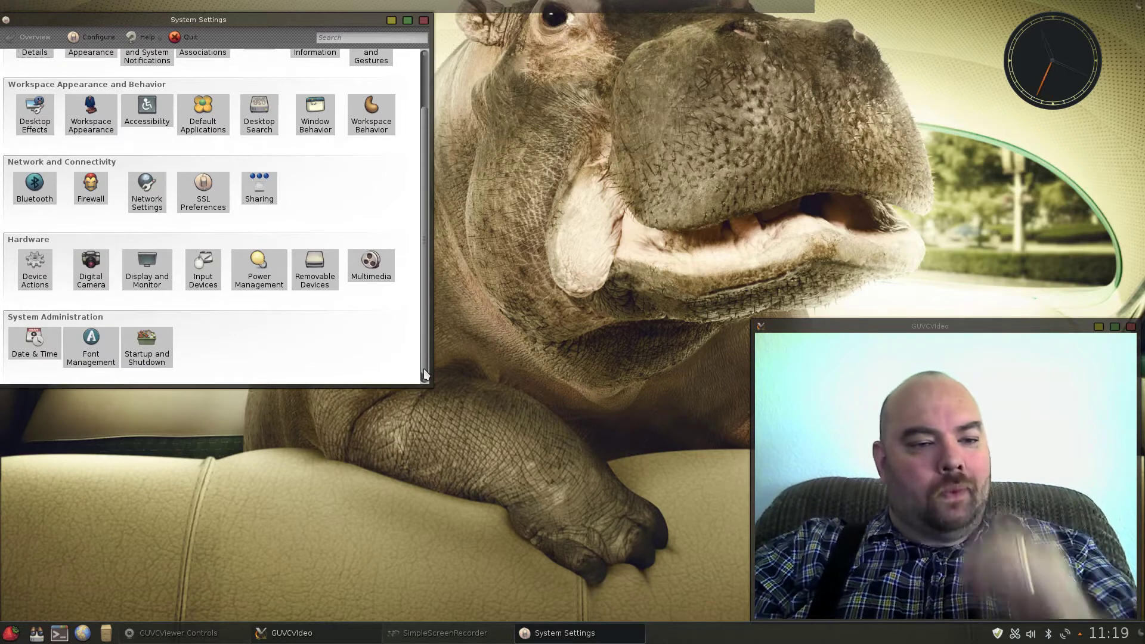
left_click(145, 342)
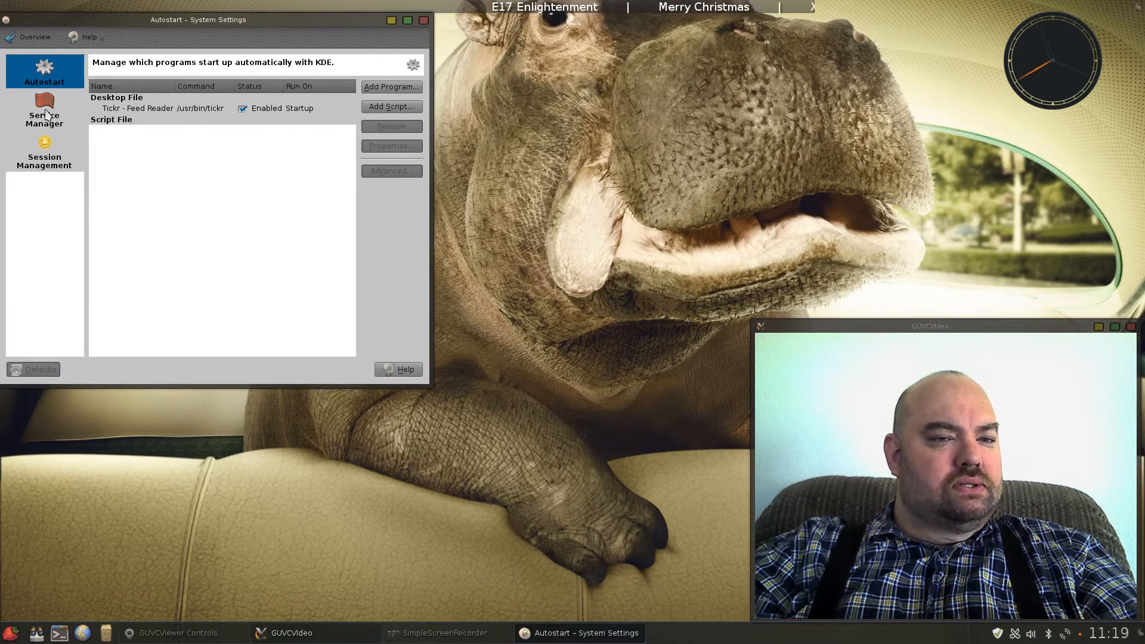
left_click(45, 152)
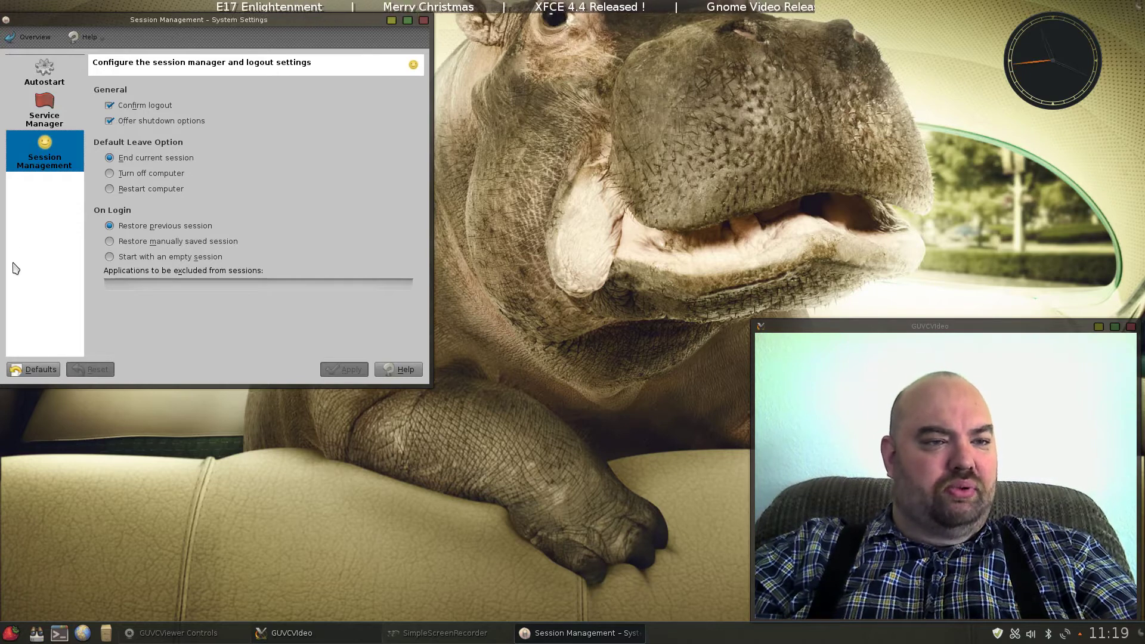
left_click(29, 37)
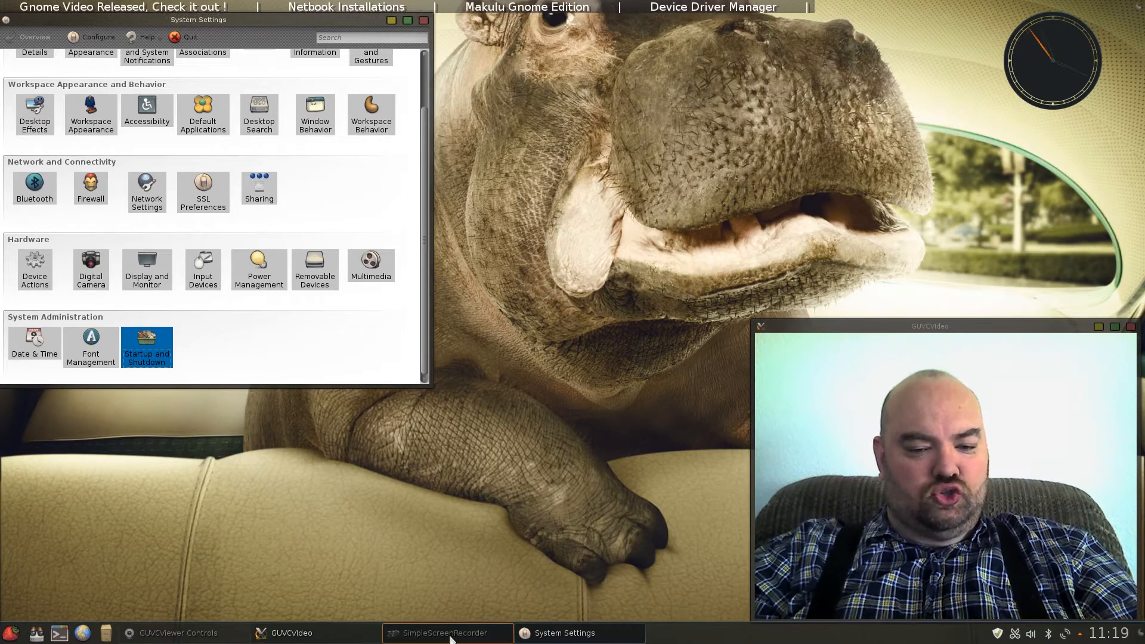
- Test the MakuluSplash splash theme, then minimize the windows to show the bare desktop
left_click(446, 632)
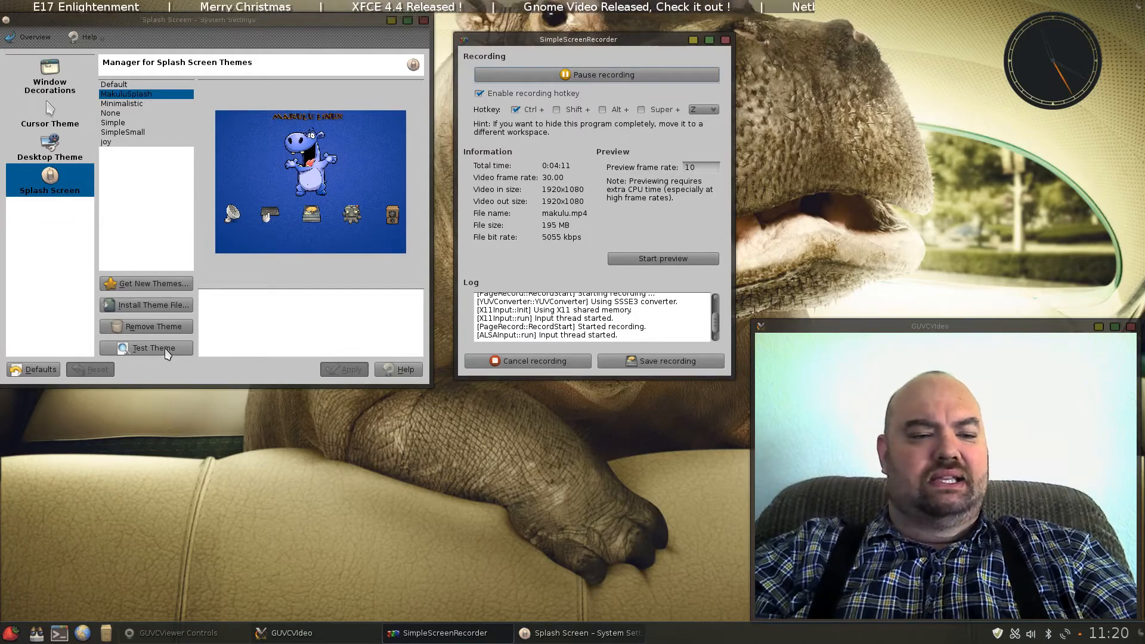
left_click(153, 347)
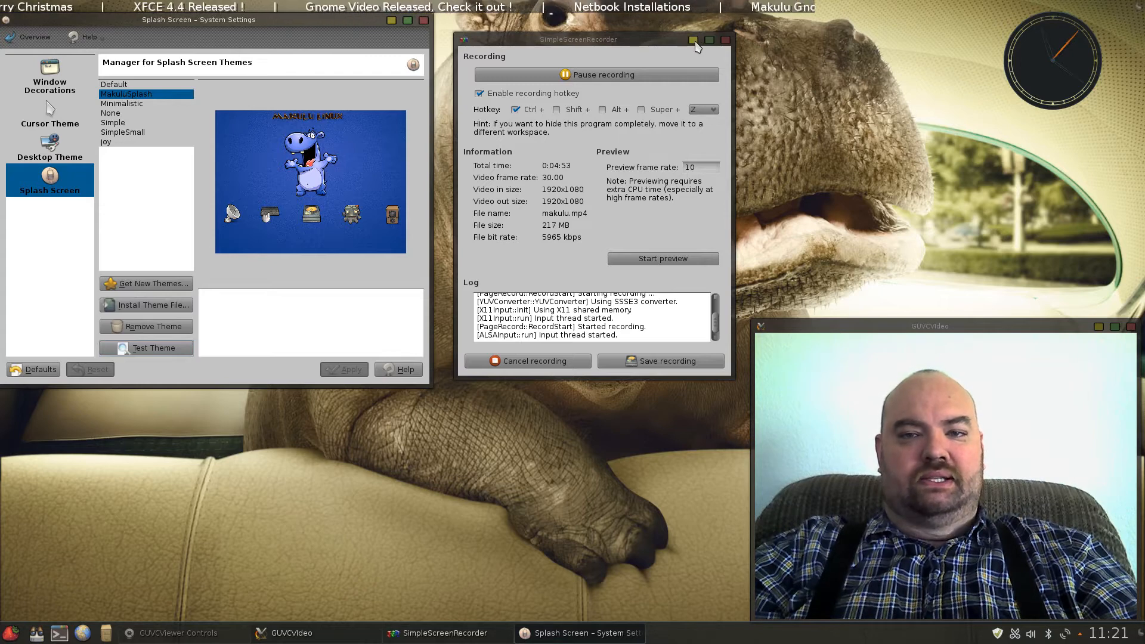
left_click(693, 40)
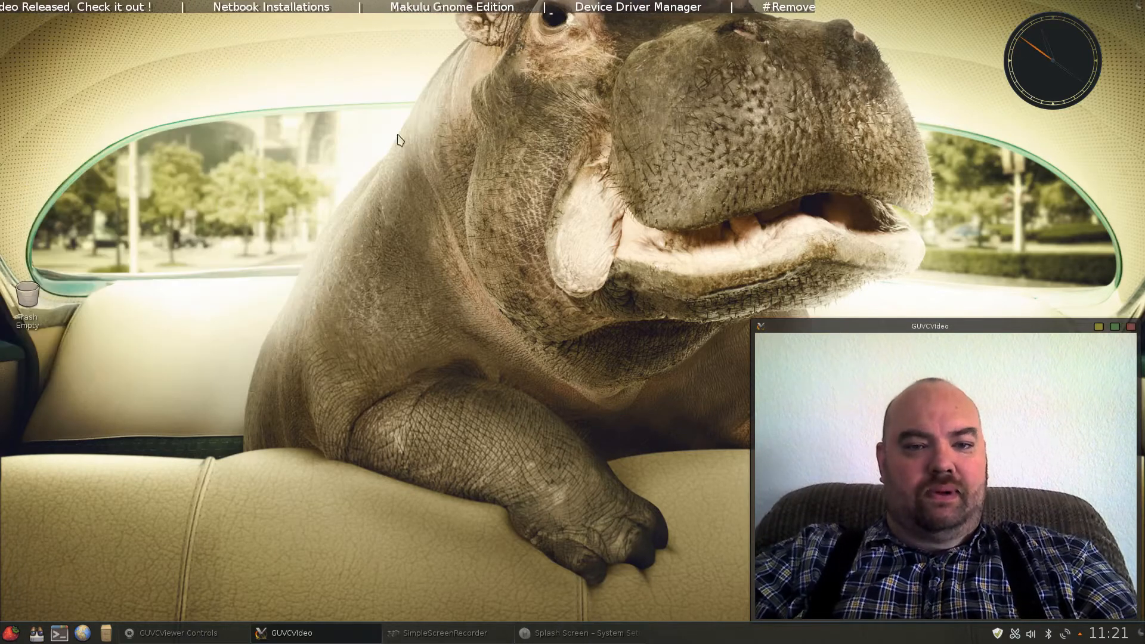
- From the desktop menu, apply the Hippo-and-kids picture as wallpaper in Desktop Settings
right_click(400, 141)
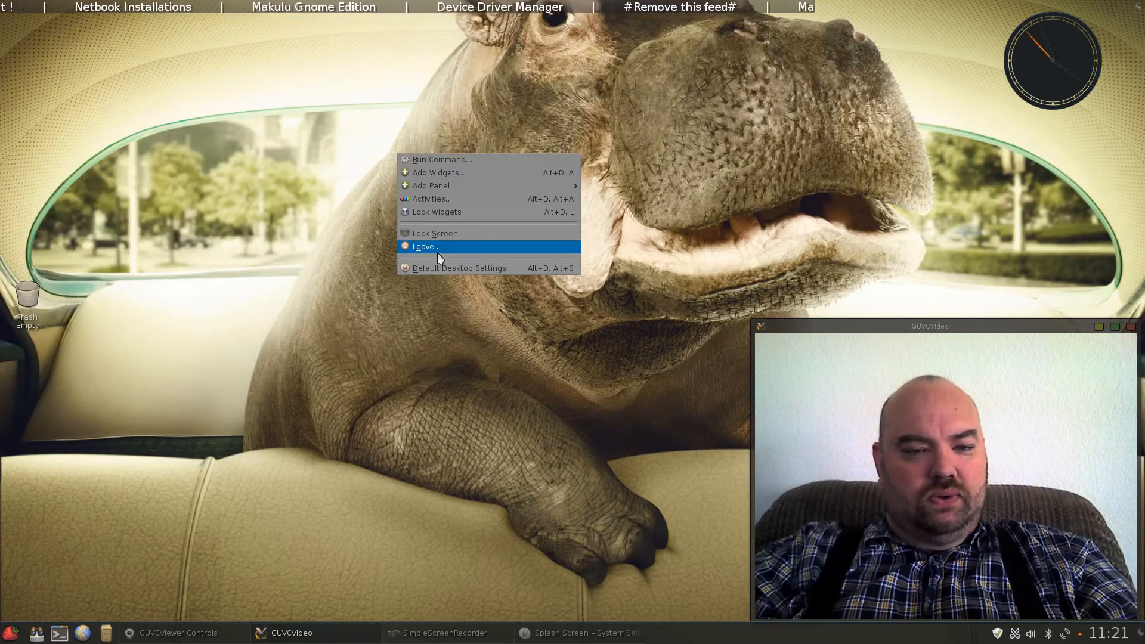
left_click(460, 267)
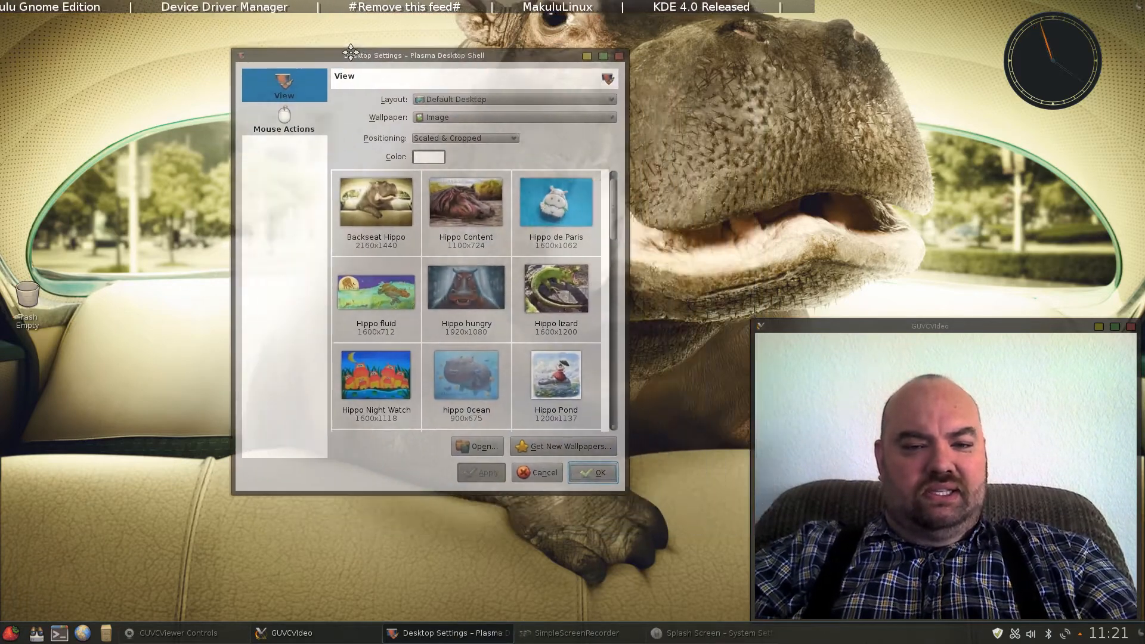
left_click_drag(420, 55, 378, 38)
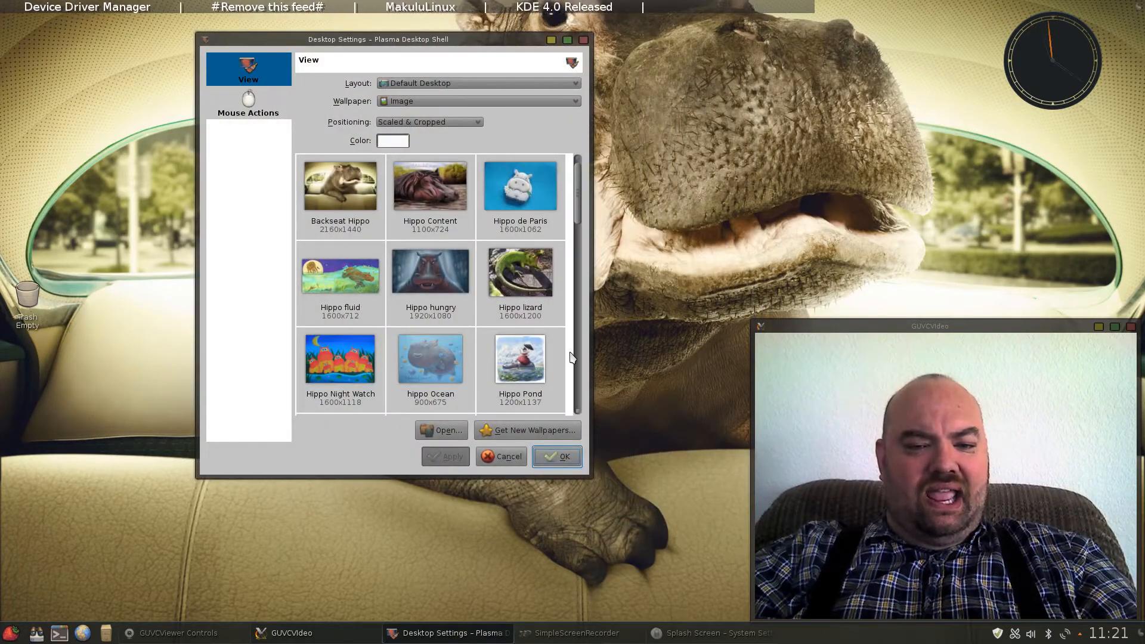
scroll("down", 3)
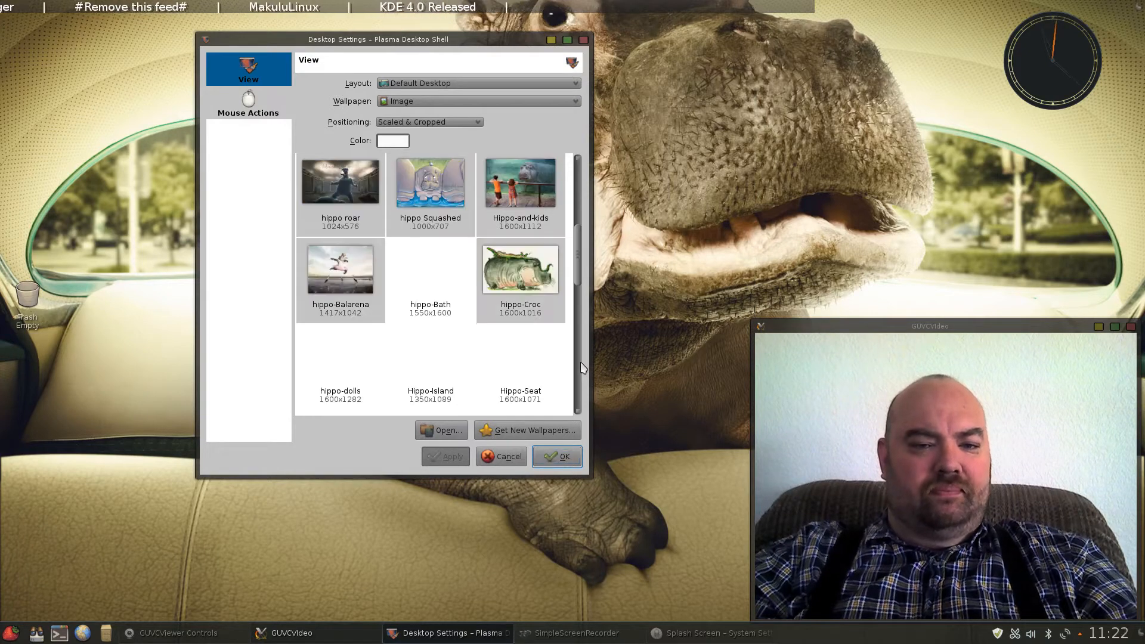
scroll("down", 3)
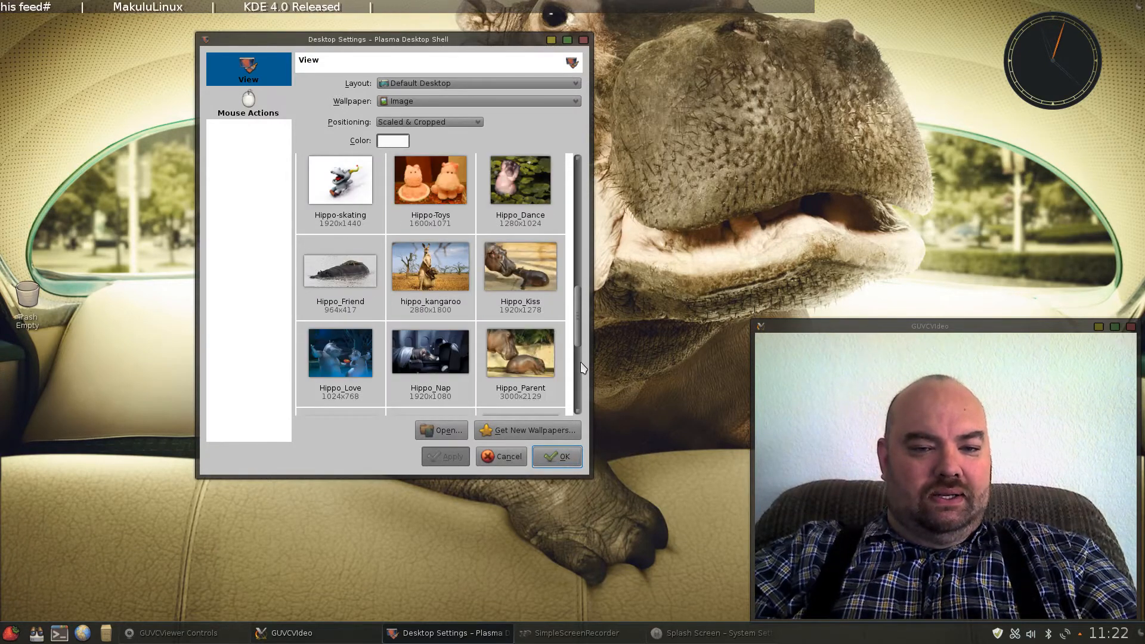
scroll("down", 3)
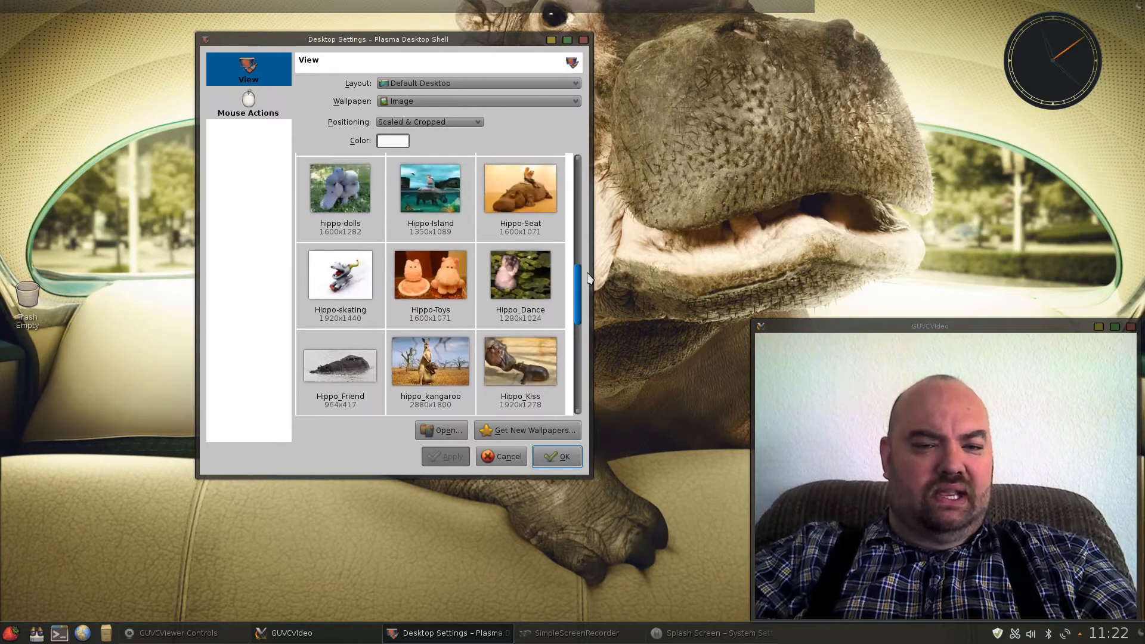
scroll("down", 3)
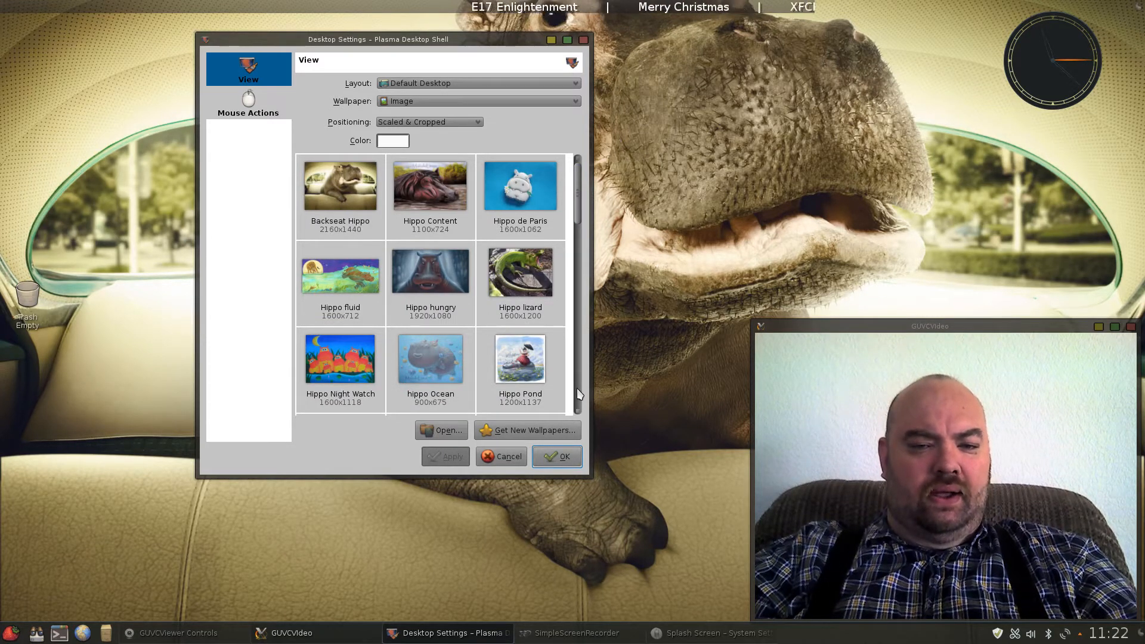
scroll("down", 3)
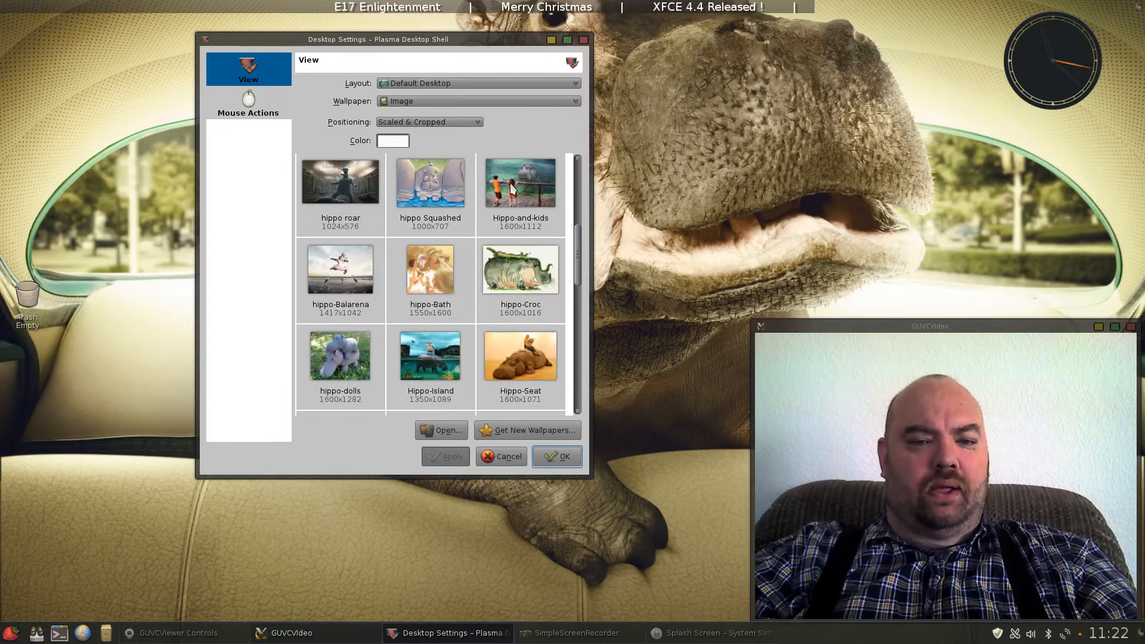
left_click(520, 182)
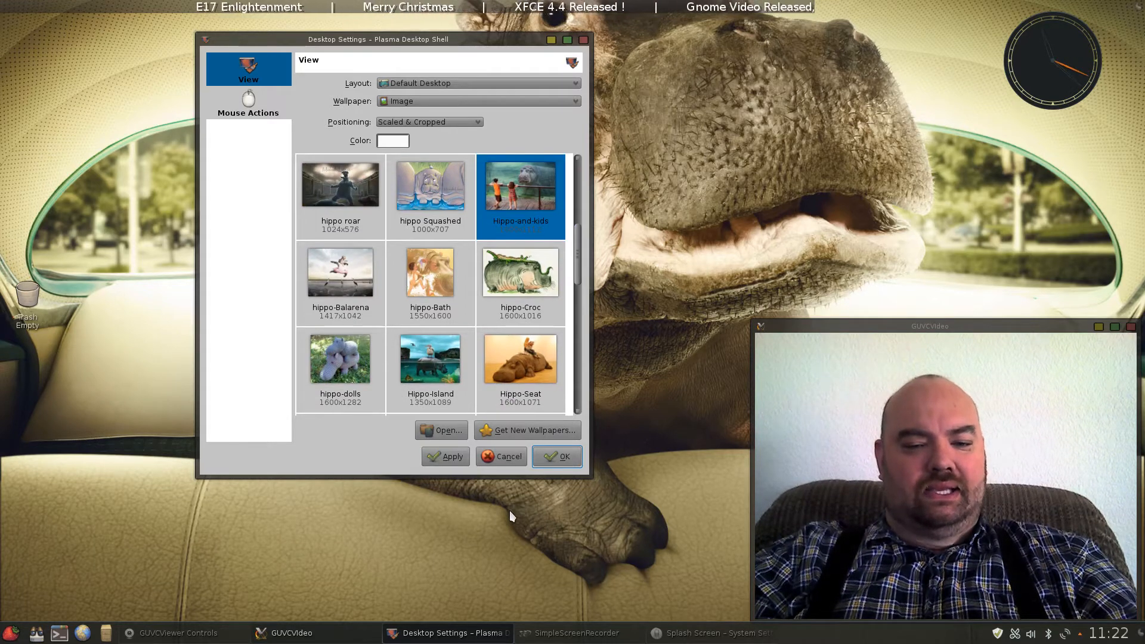
left_click(445, 456)
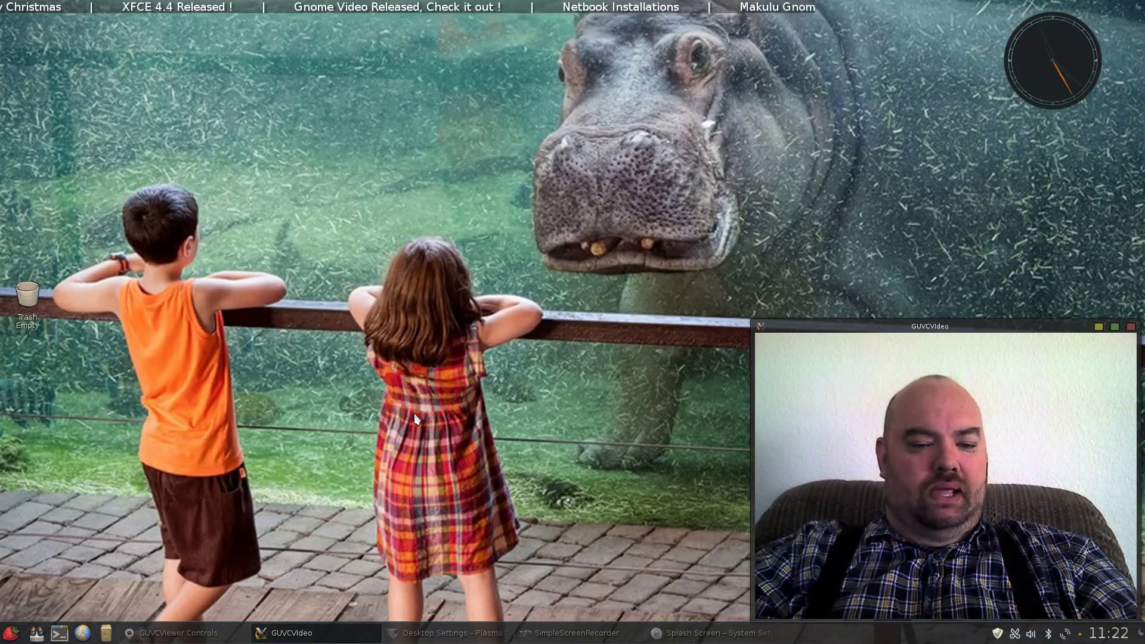
- Reopen Desktop Settings, apply the Backseat Hippo wallpaper and close with OK
right_click(412, 418)
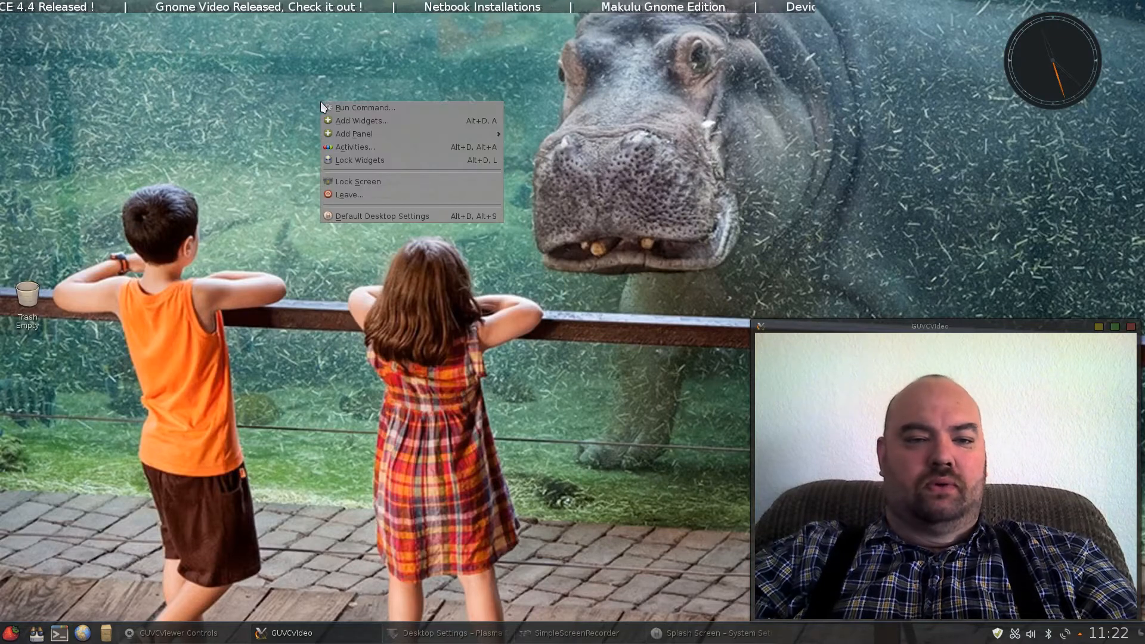
mouse_move(386, 207)
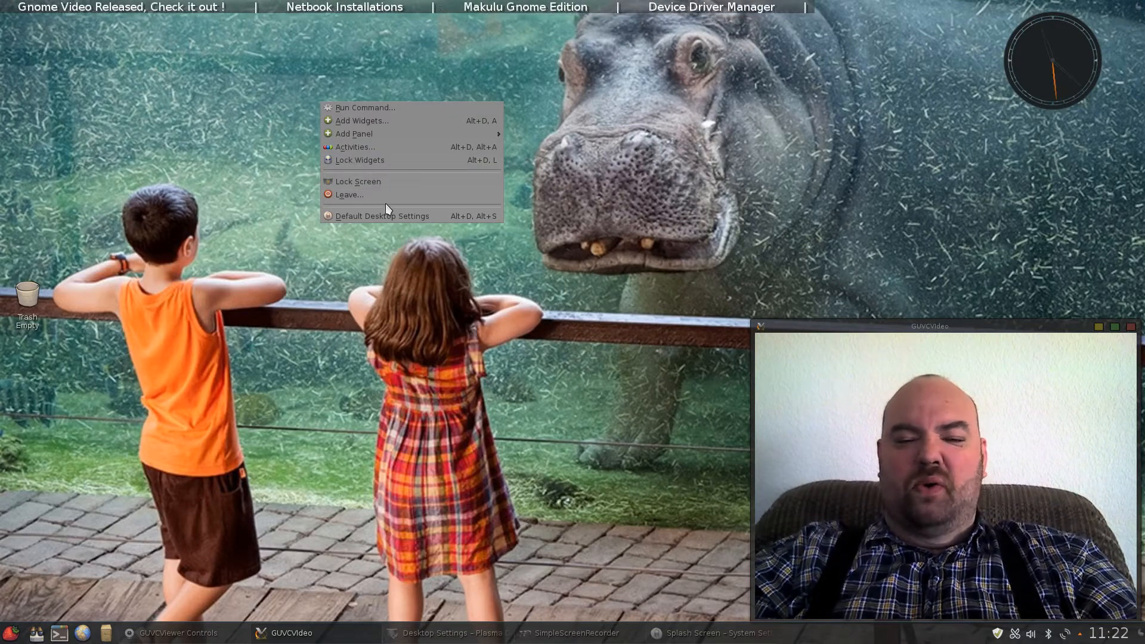
left_click(382, 216)
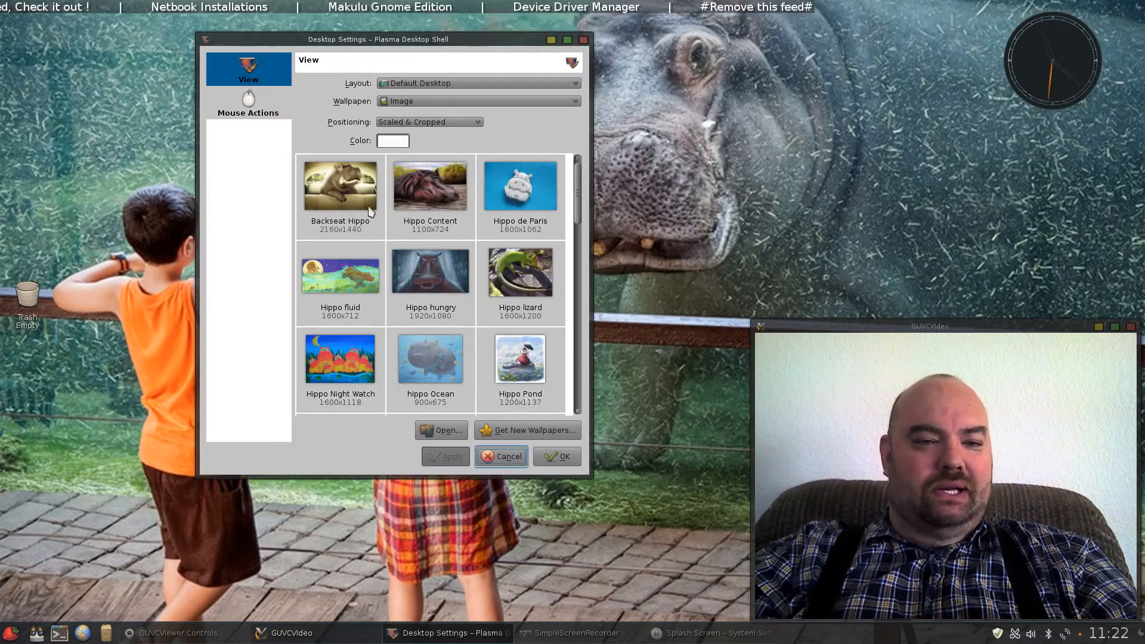
left_click(340, 184)
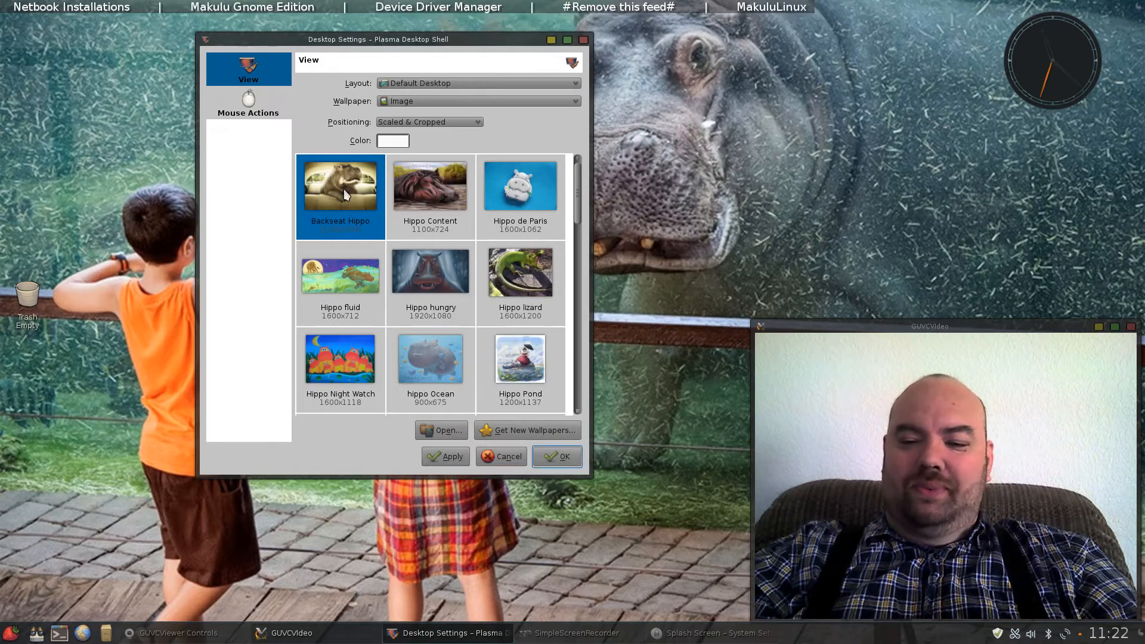
mouse_move(401, 313)
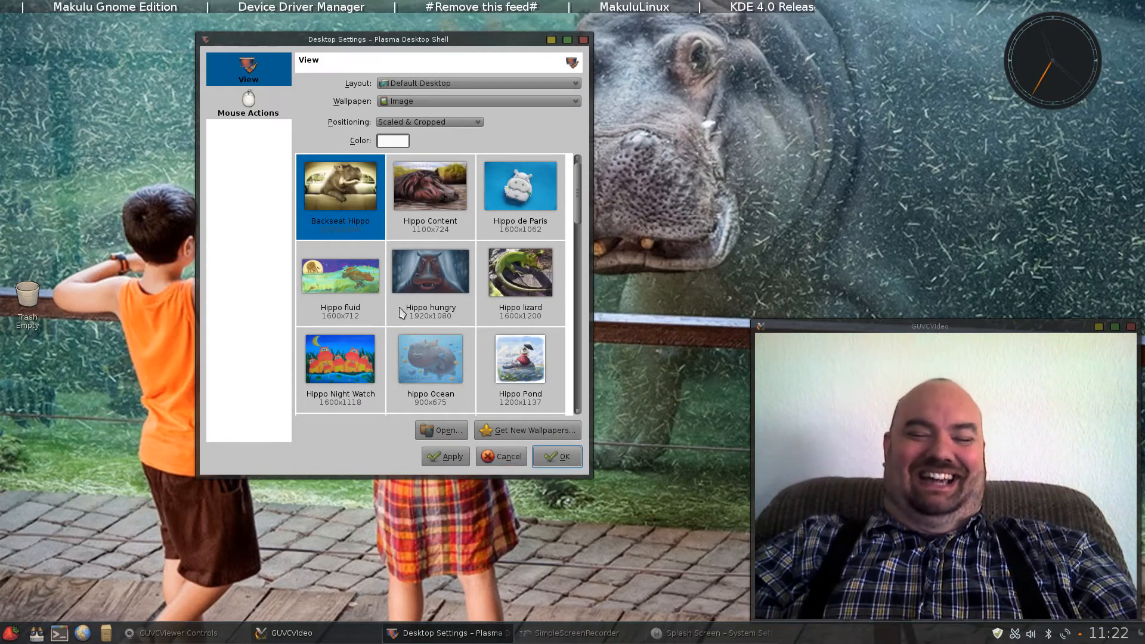
mouse_move(445, 460)
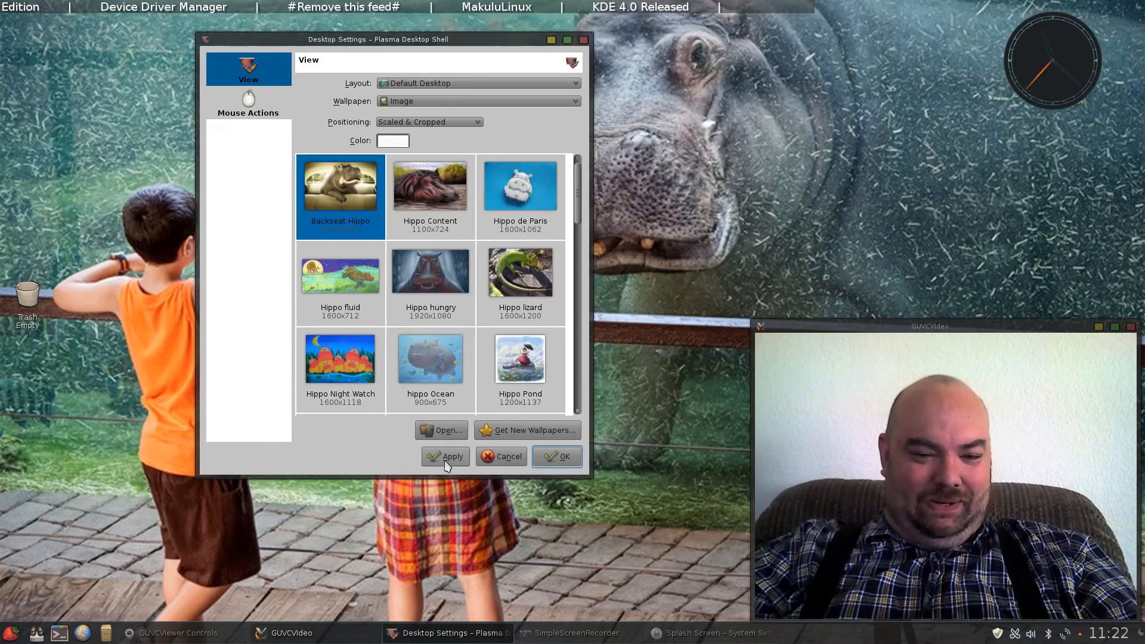
left_click(445, 456)
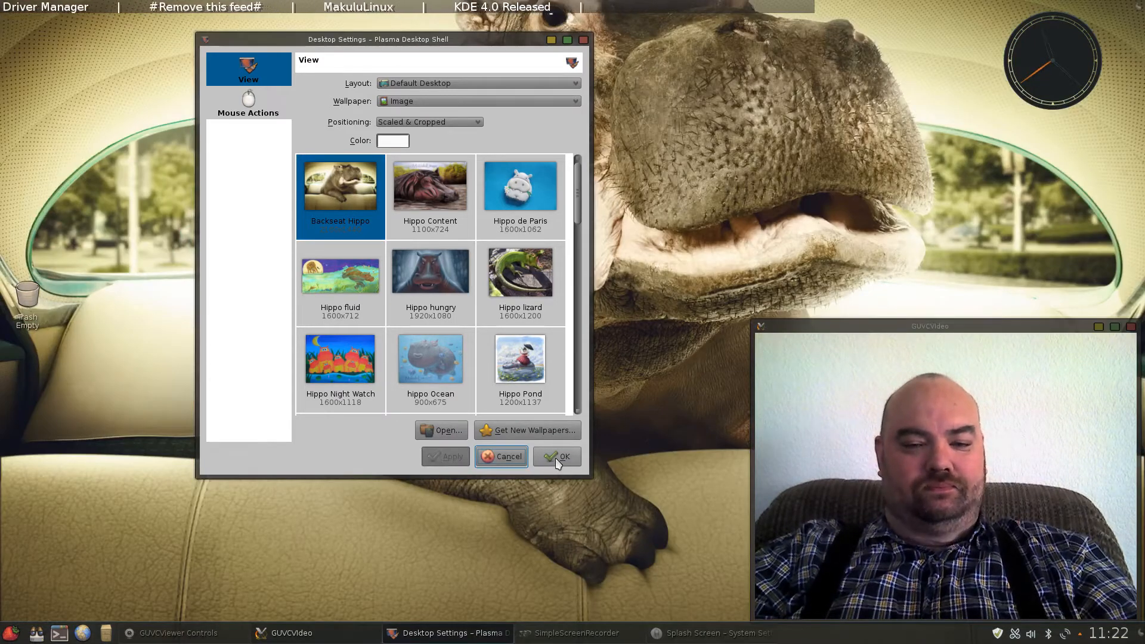
left_click(556, 457)
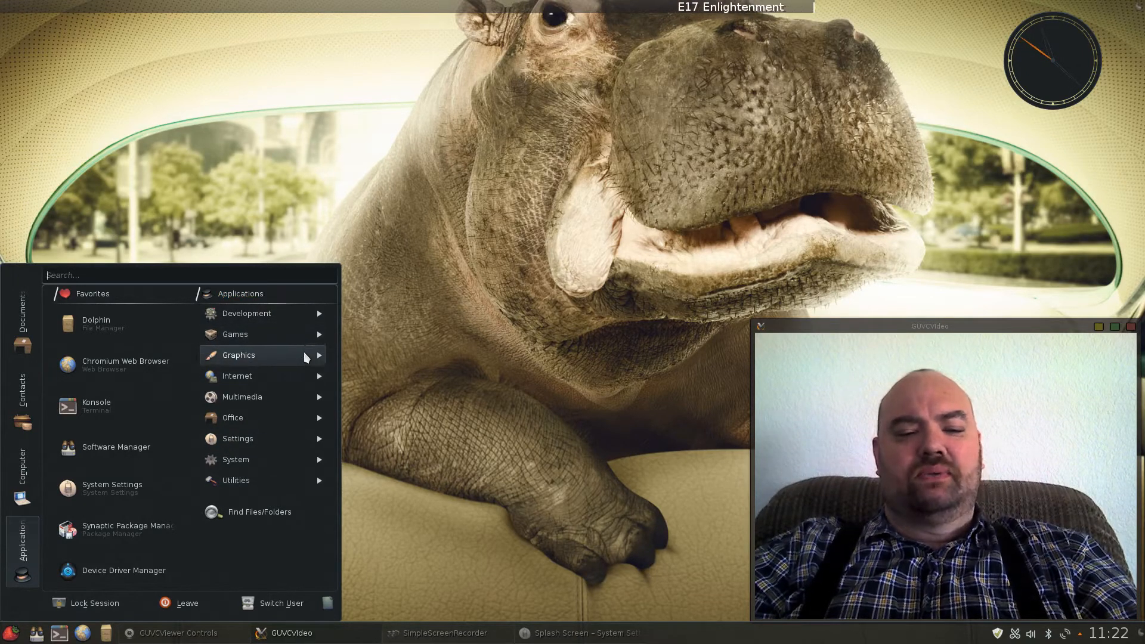
mouse_move(235, 334)
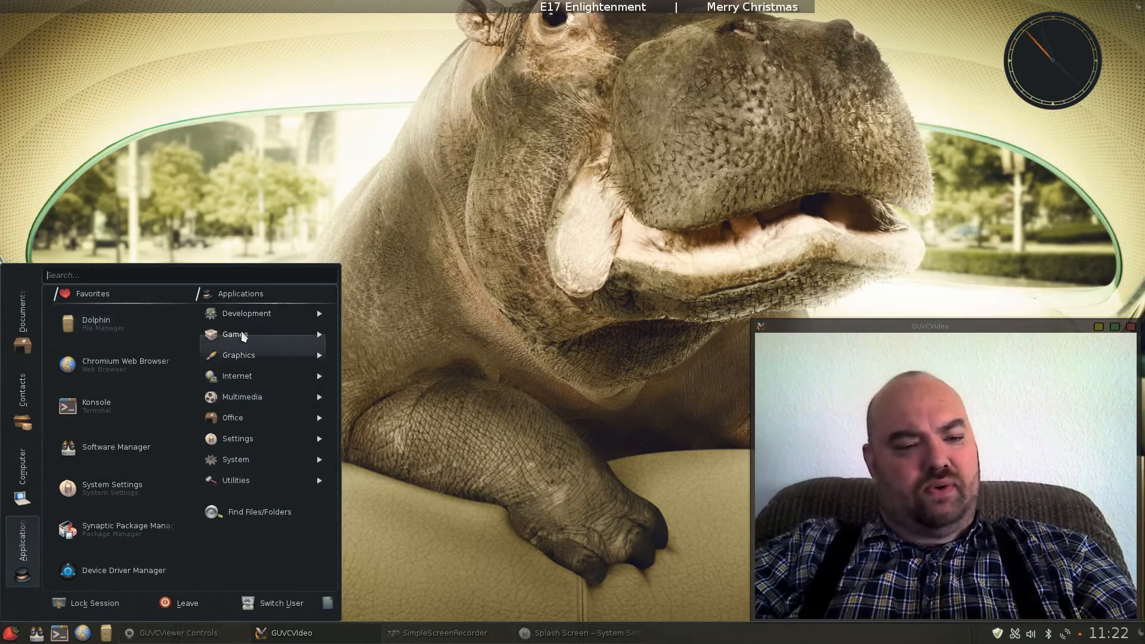
- Expand the Games category in Lancelot, listing Arcade, Minecraft, PlayOnLinux and Steam
left_click(235, 334)
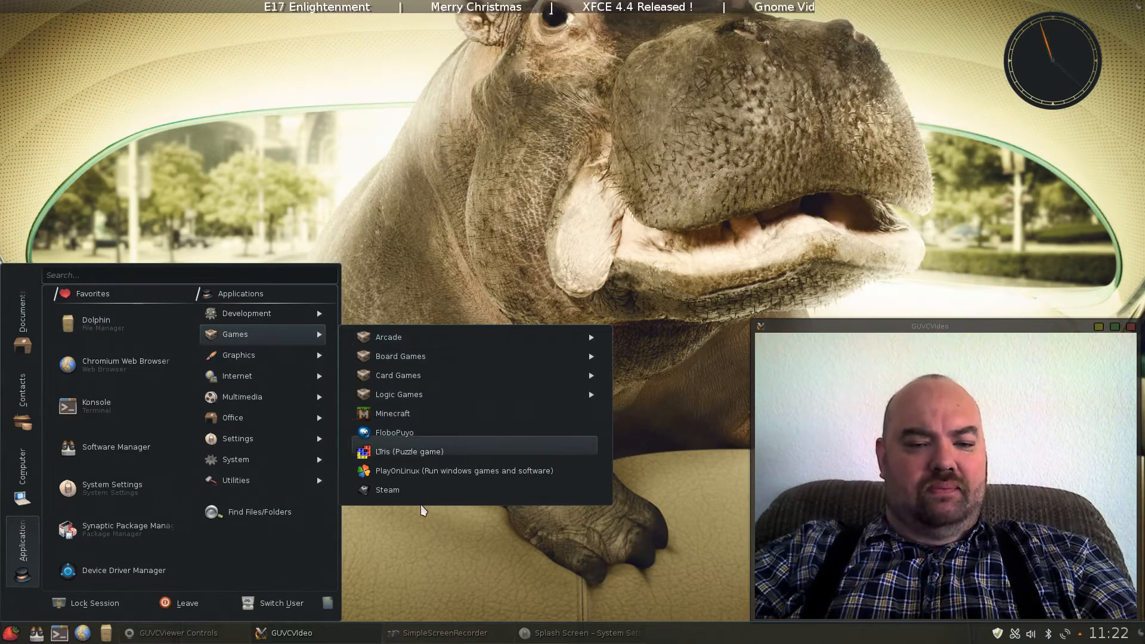
mouse_move(401, 355)
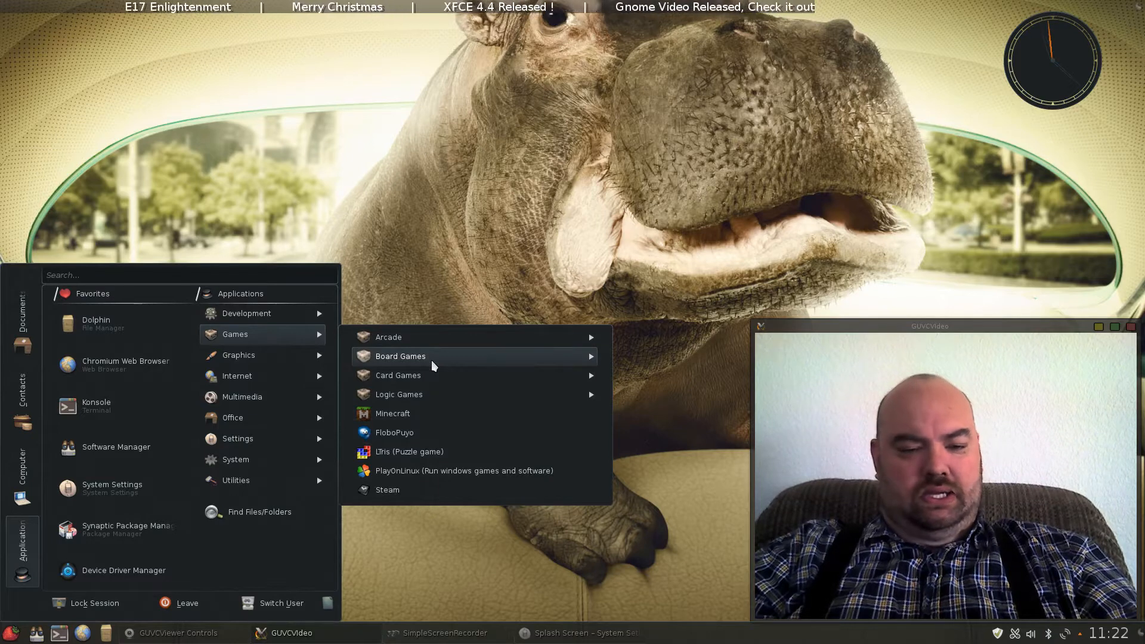
mouse_move(392, 414)
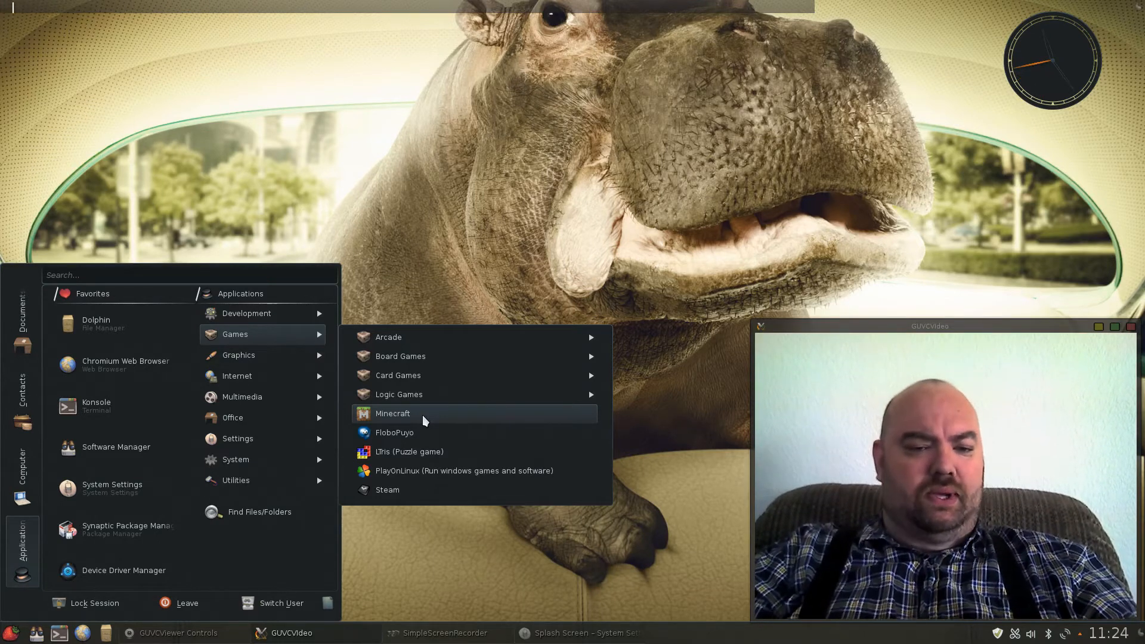
mouse_move(387, 490)
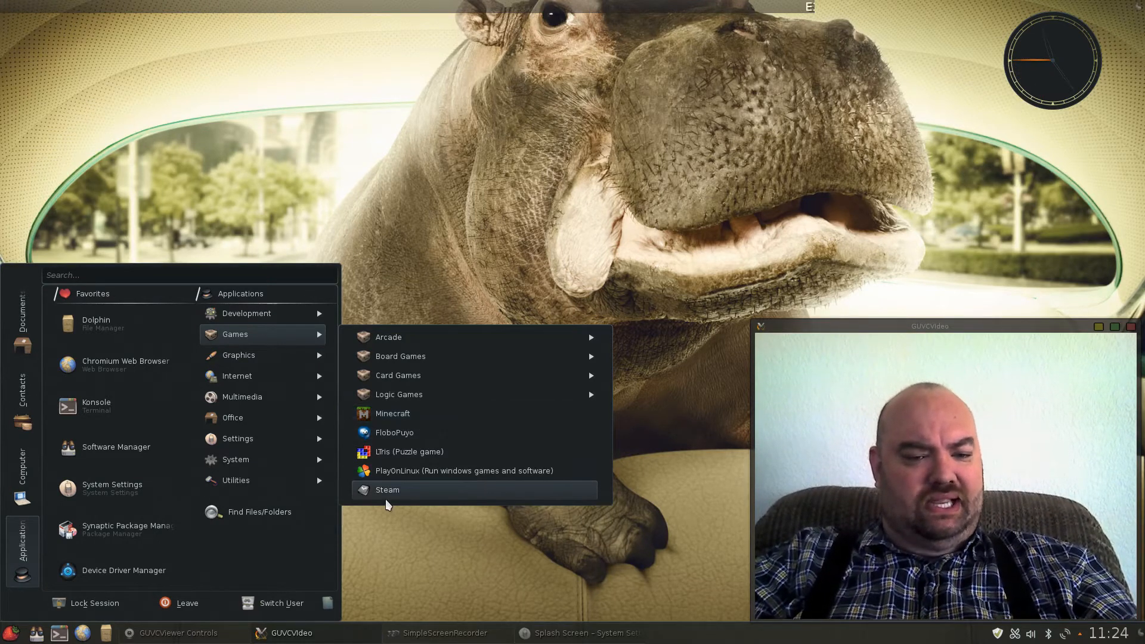
mouse_move(427, 470)
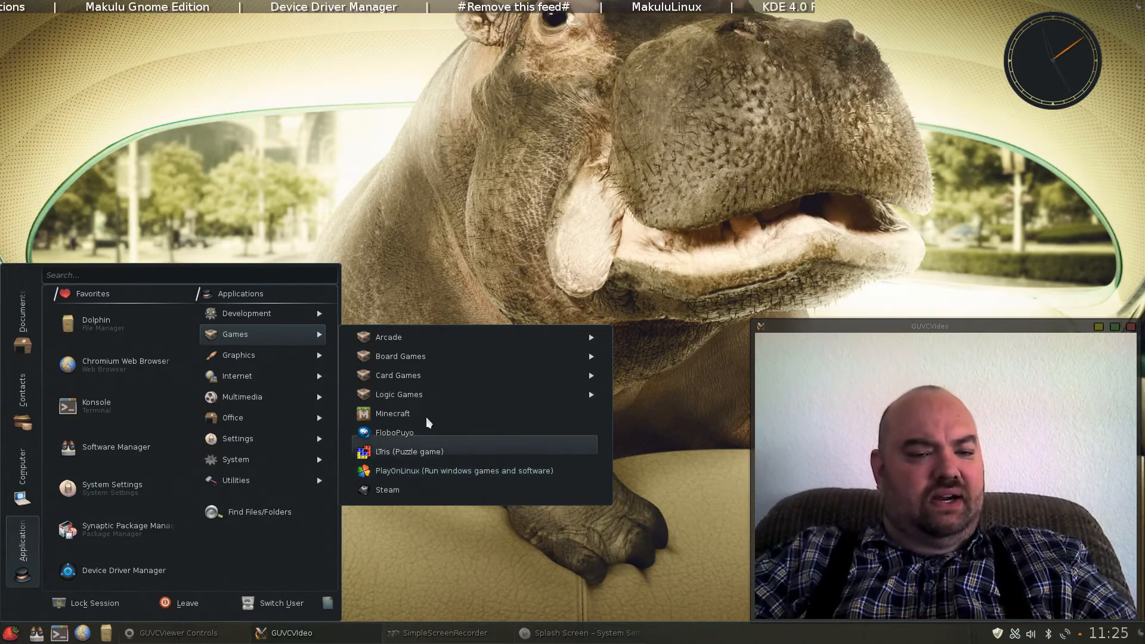
mouse_move(401, 355)
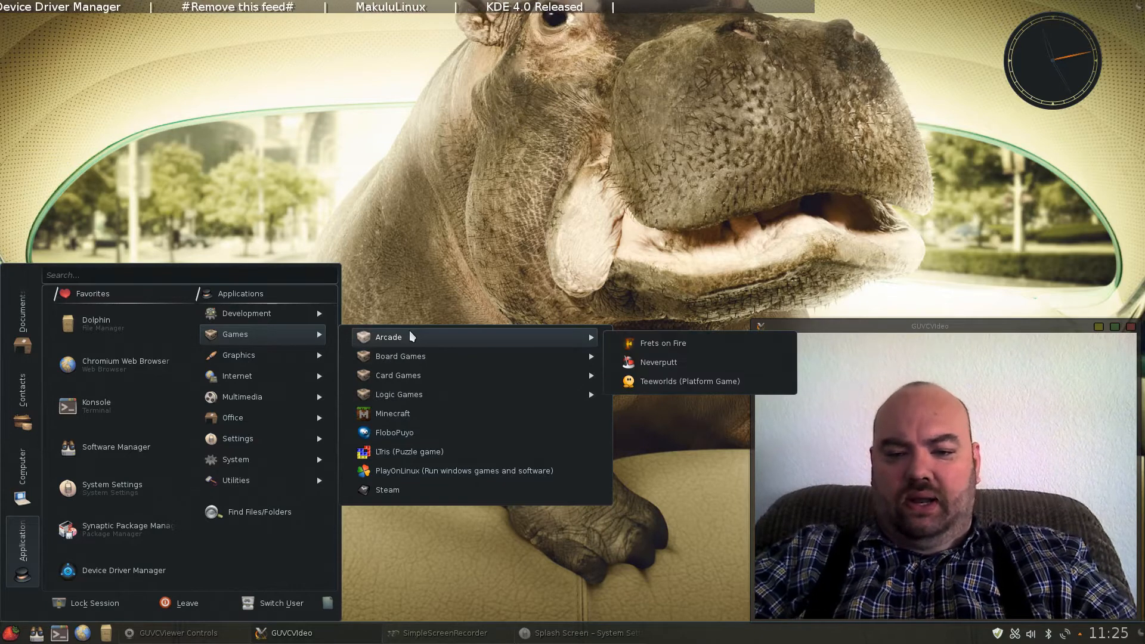
mouse_move(400, 357)
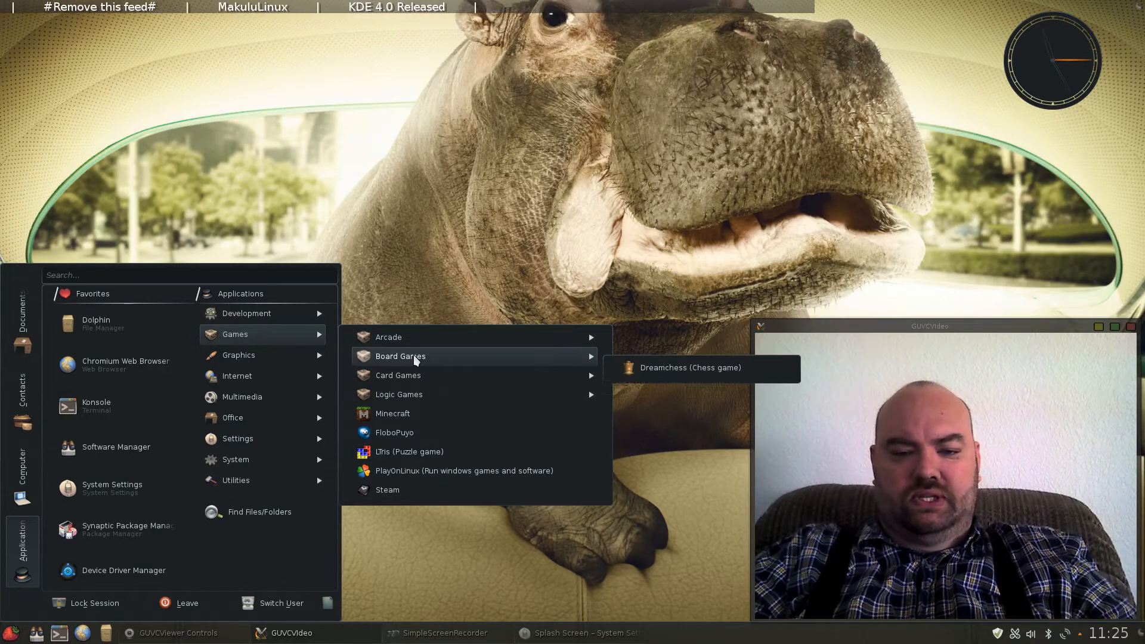
mouse_move(399, 374)
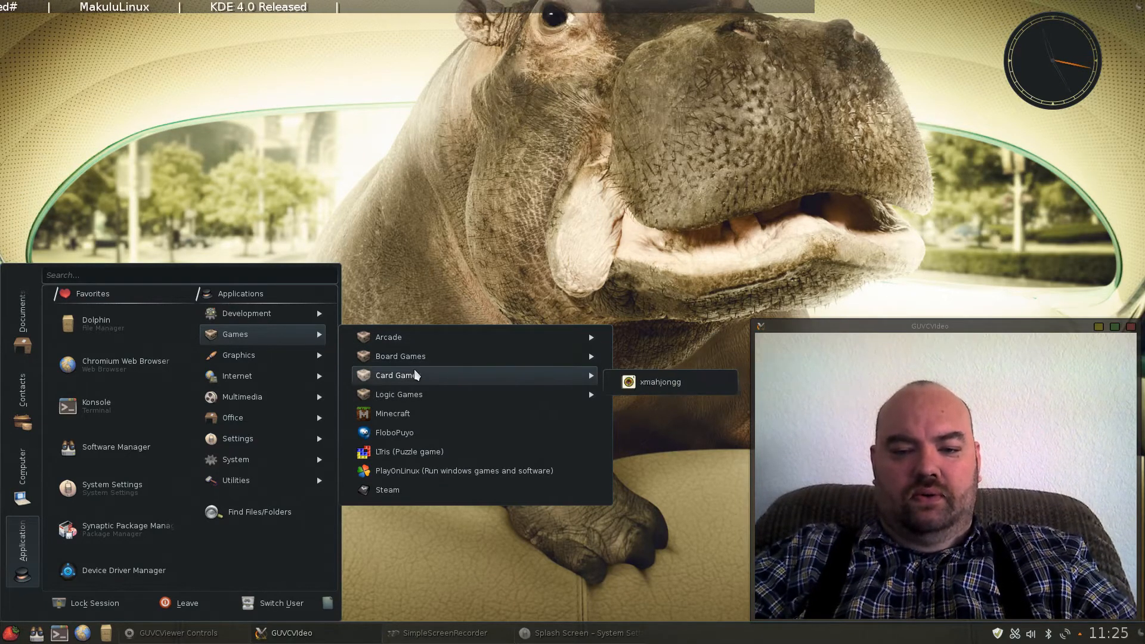
mouse_move(399, 395)
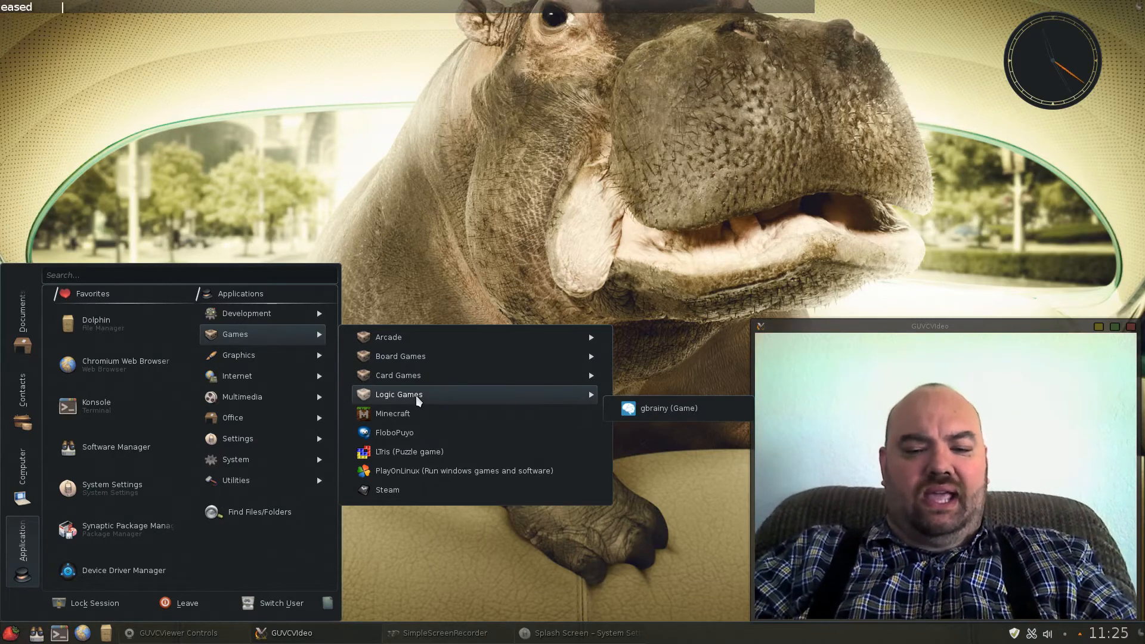
mouse_move(239, 355)
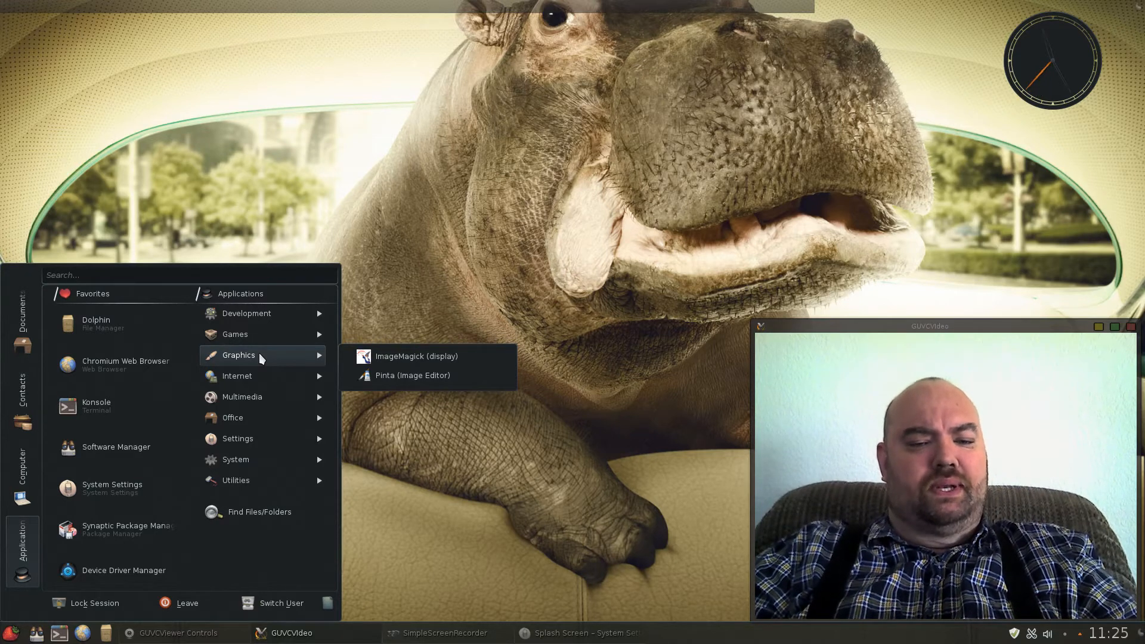
mouse_move(275, 383)
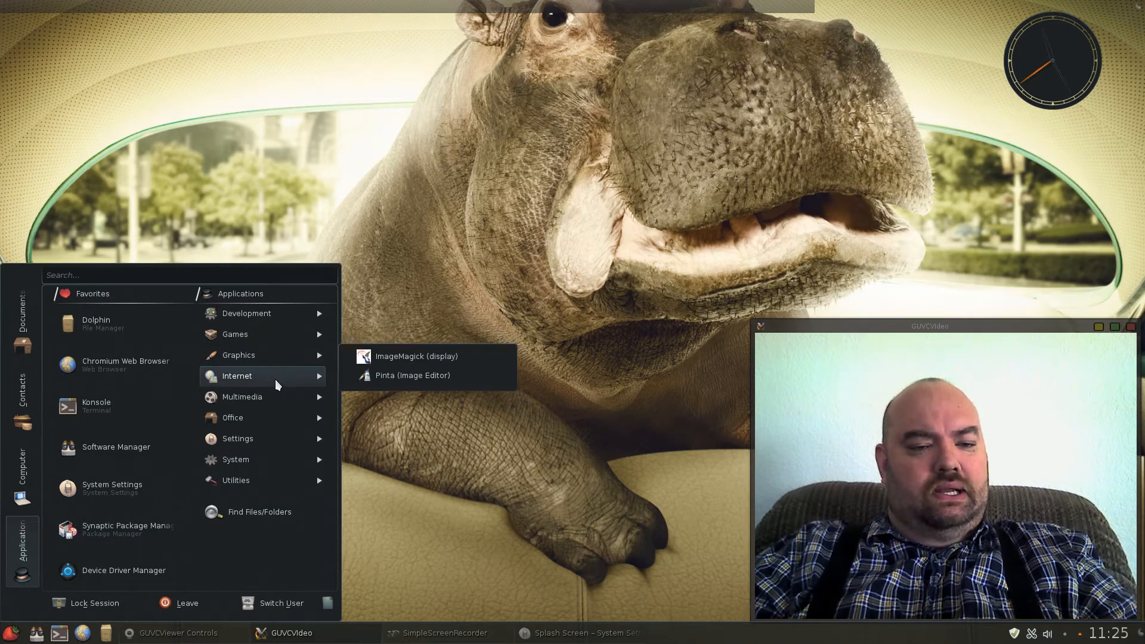
- Expand the Multimedia category, listing guvcview, SimpleScreenRecorder, Audacious, VLC and vokoscreen
left_click(236, 376)
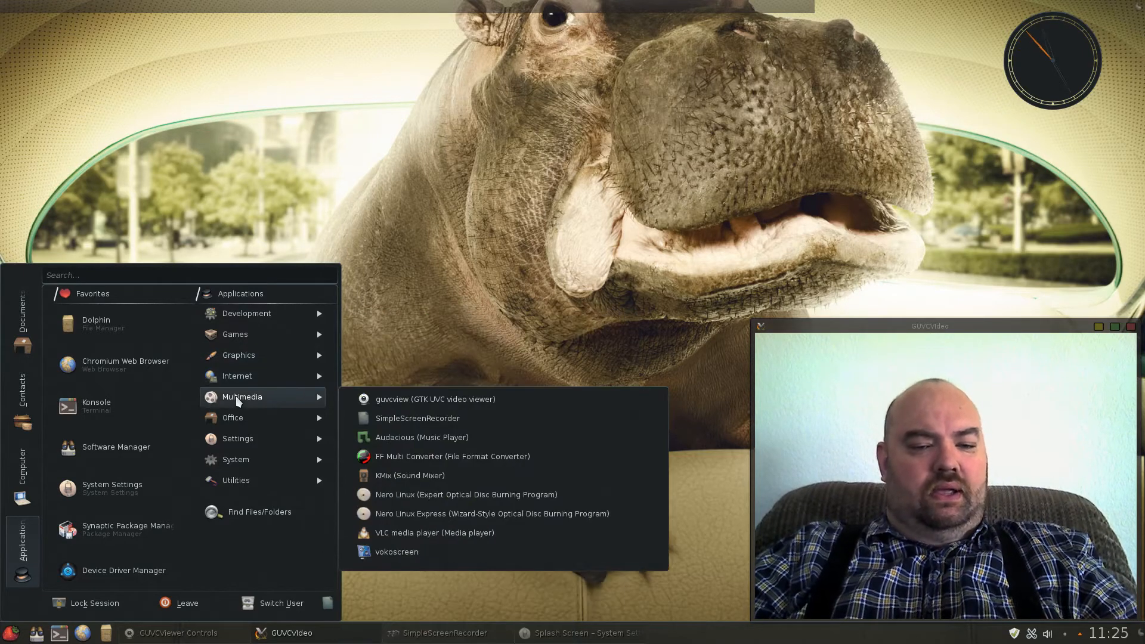
mouse_move(461, 398)
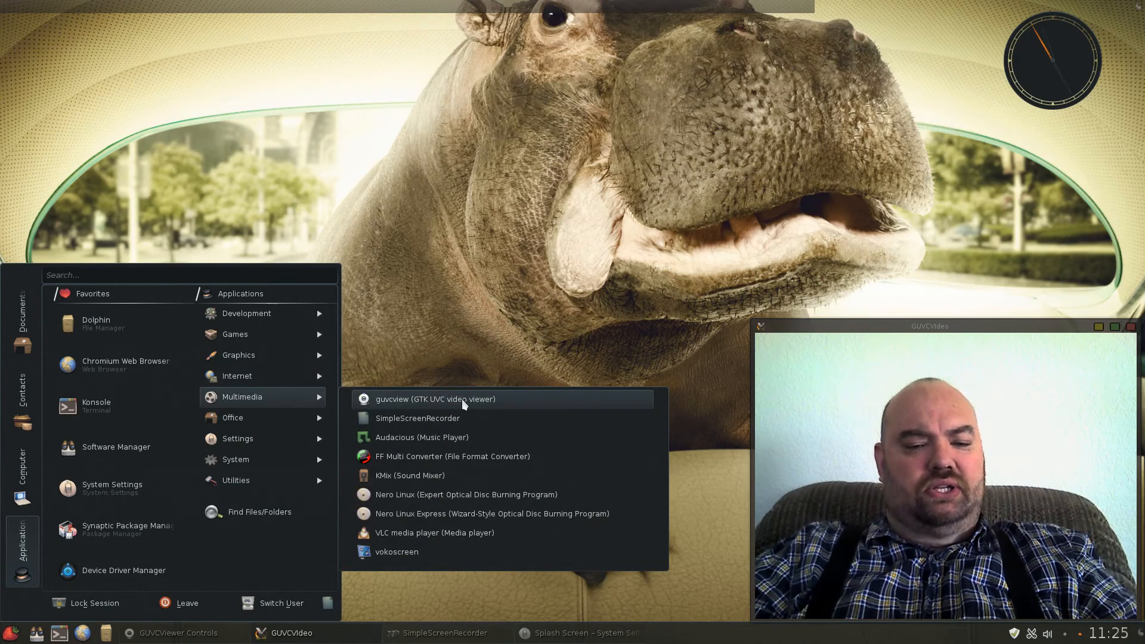
mouse_move(467, 417)
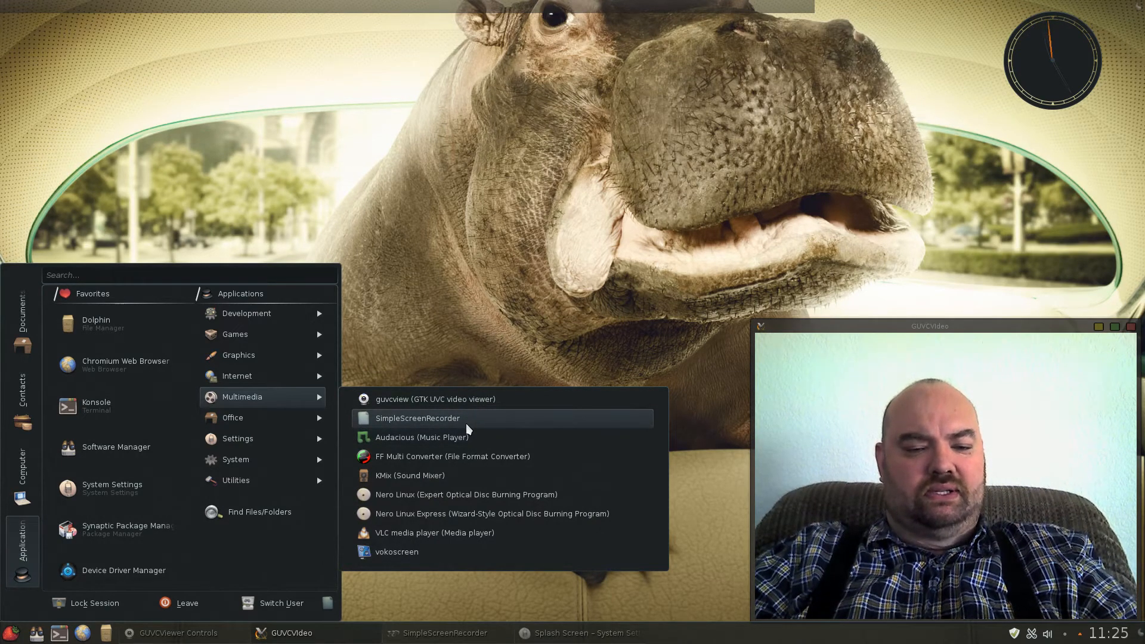
mouse_move(516, 513)
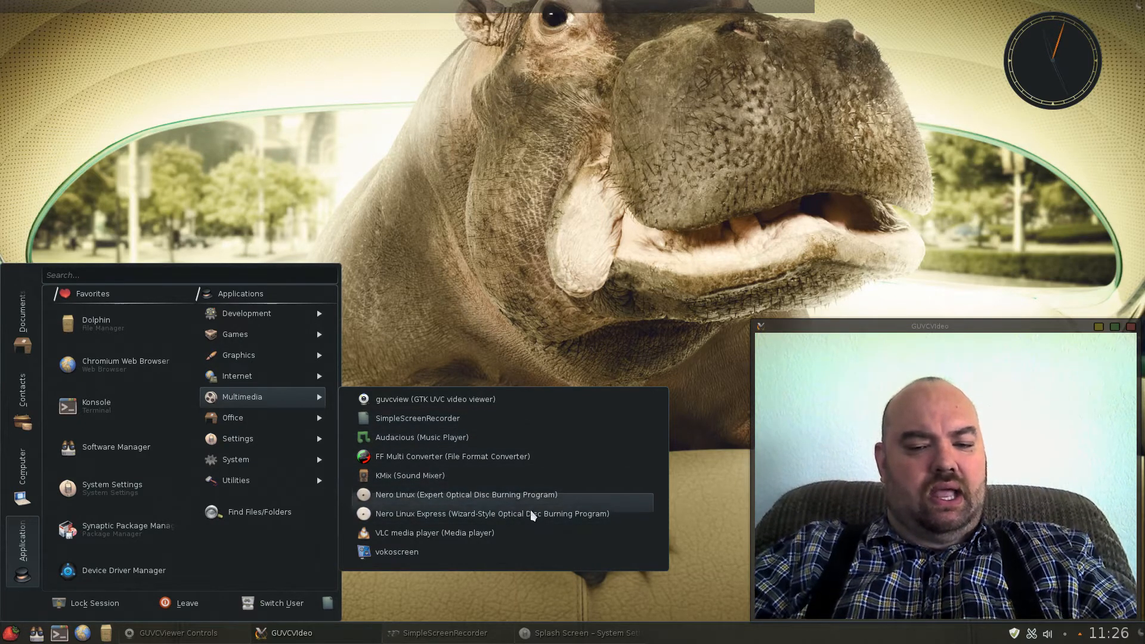
mouse_move(533, 512)
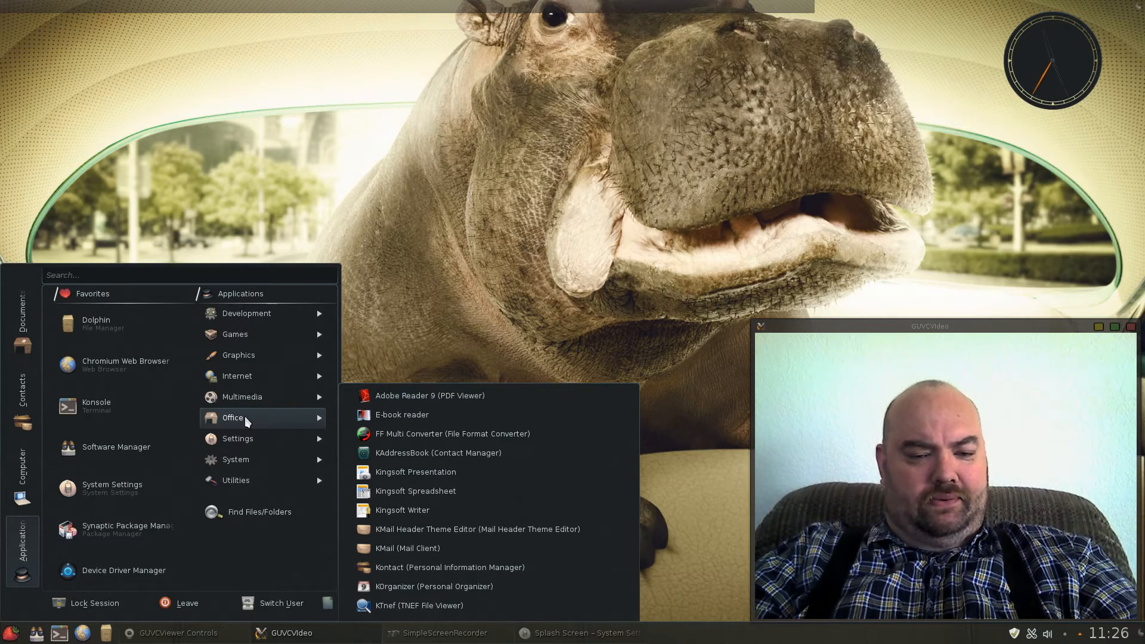
mouse_move(414, 419)
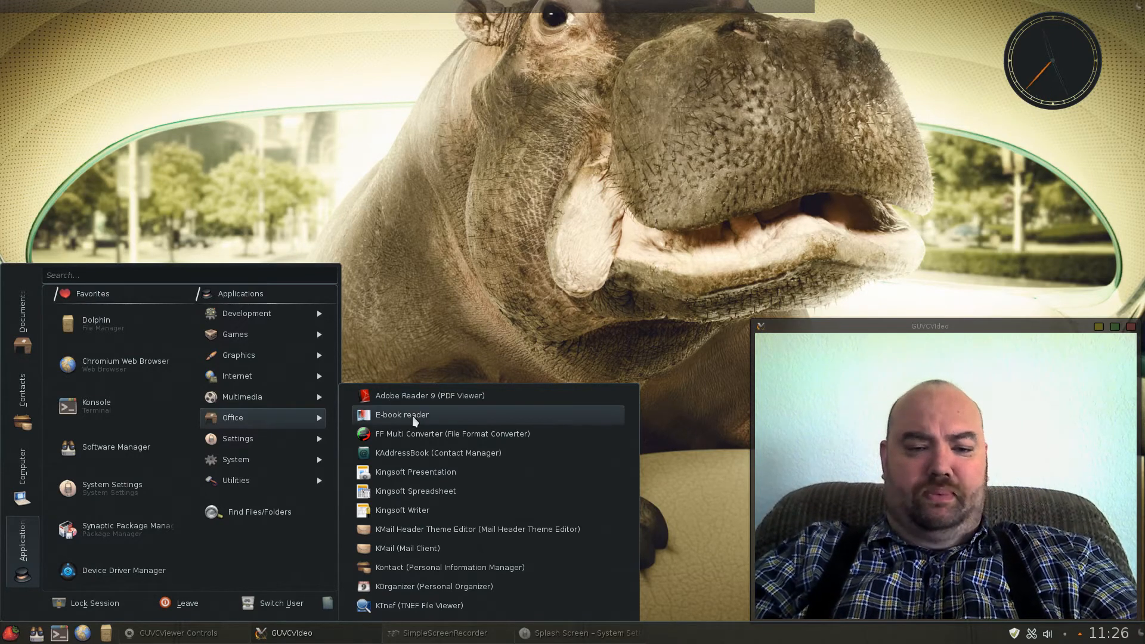
mouse_move(470, 495)
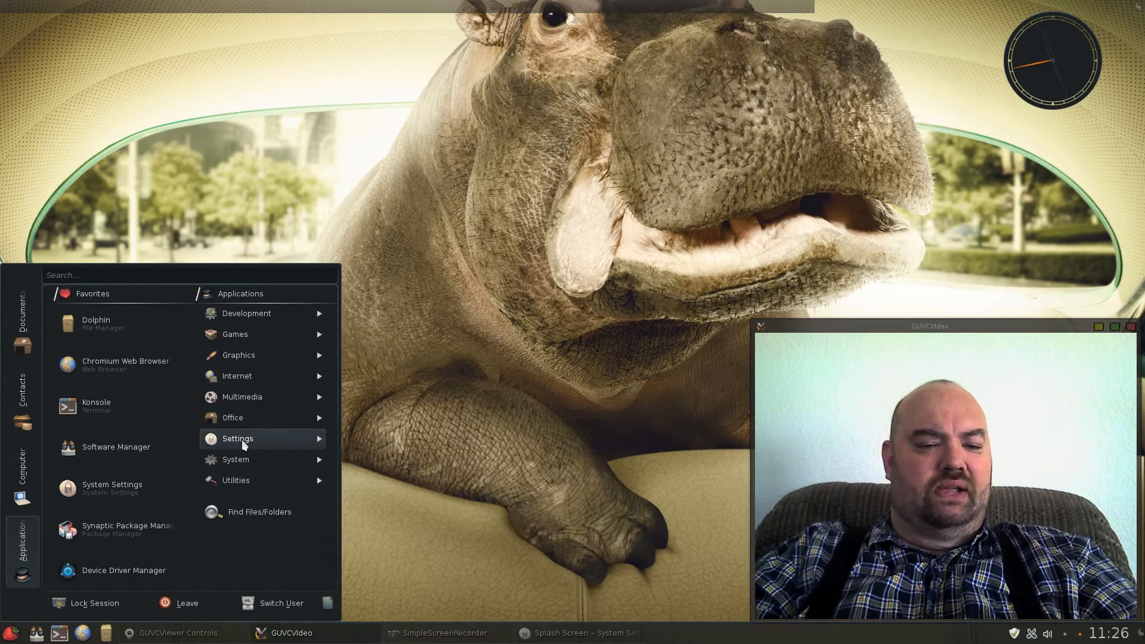
mouse_move(272, 481)
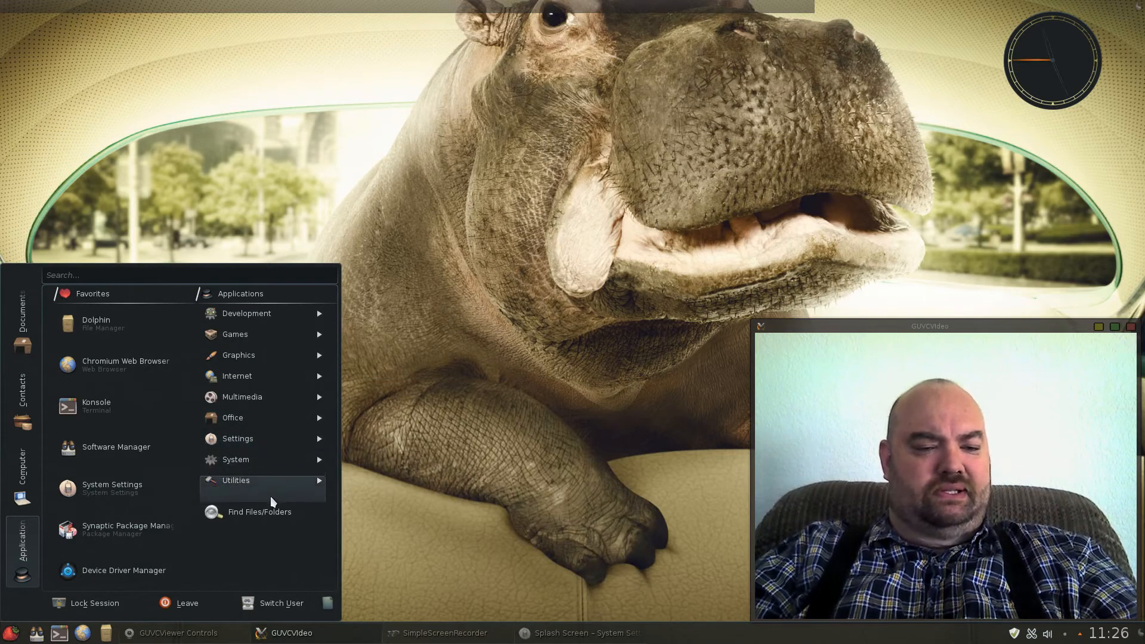
mouse_move(255, 376)
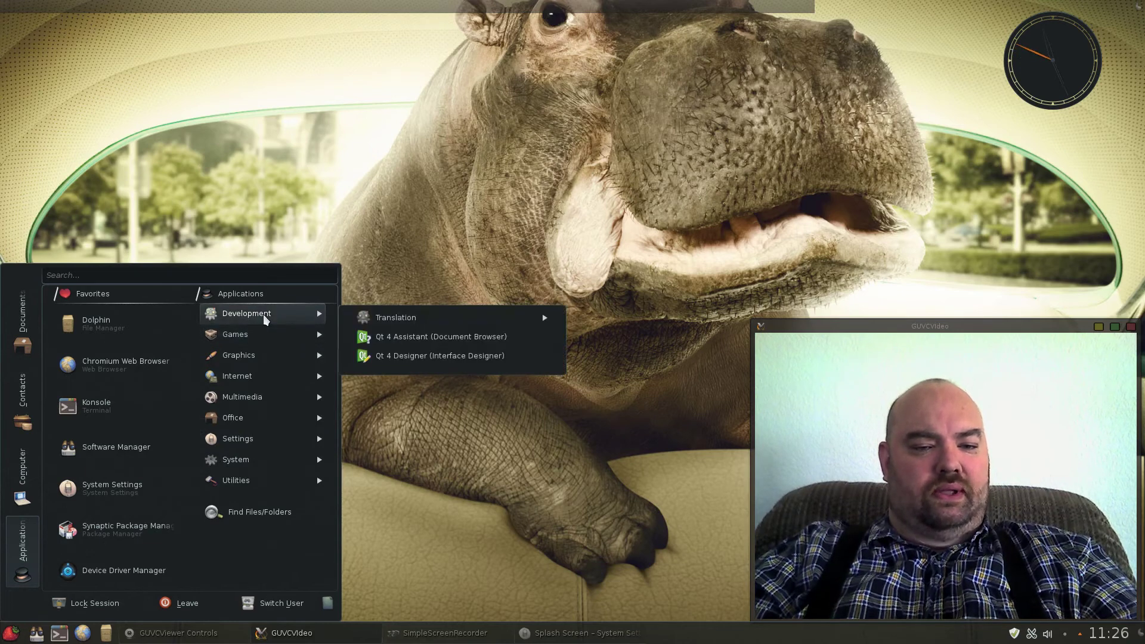
mouse_move(443, 378)
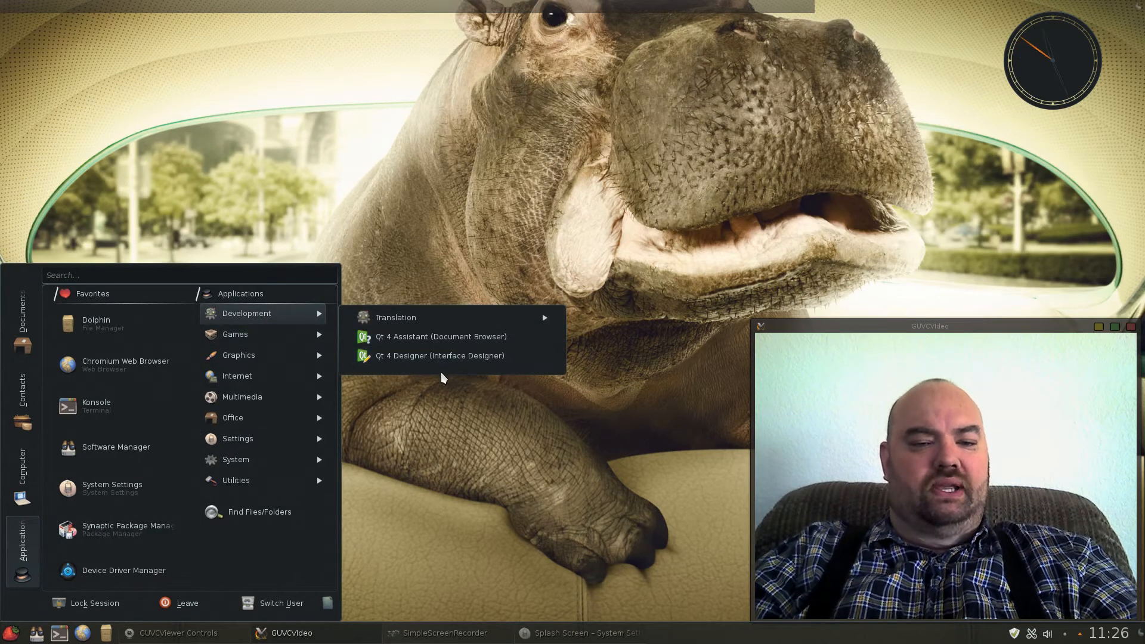
mouse_move(442, 337)
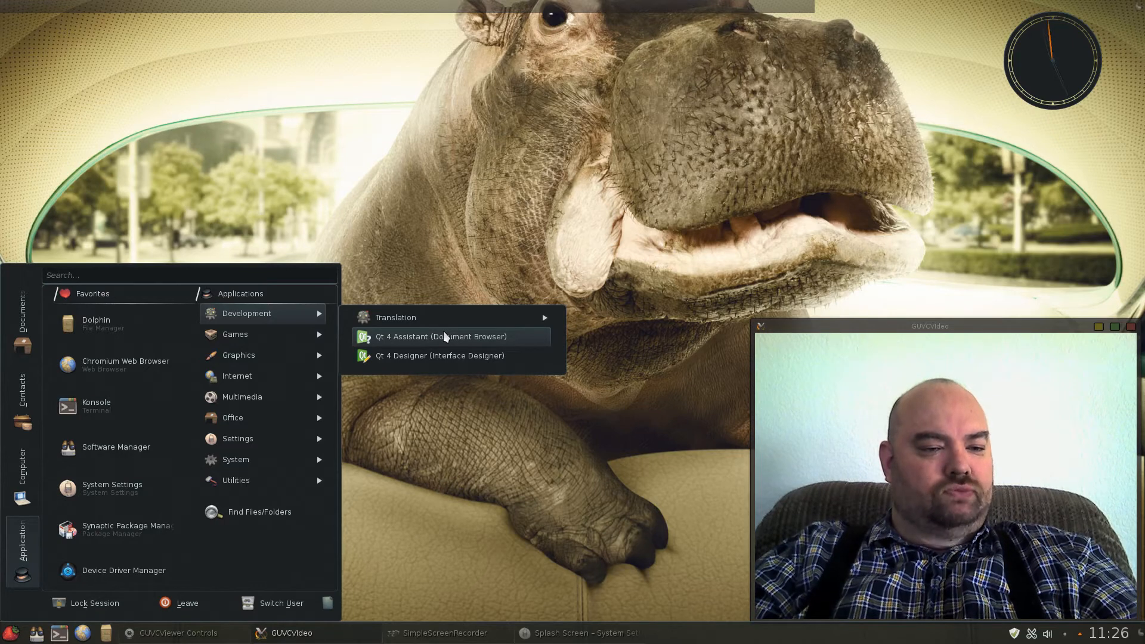
mouse_move(125, 365)
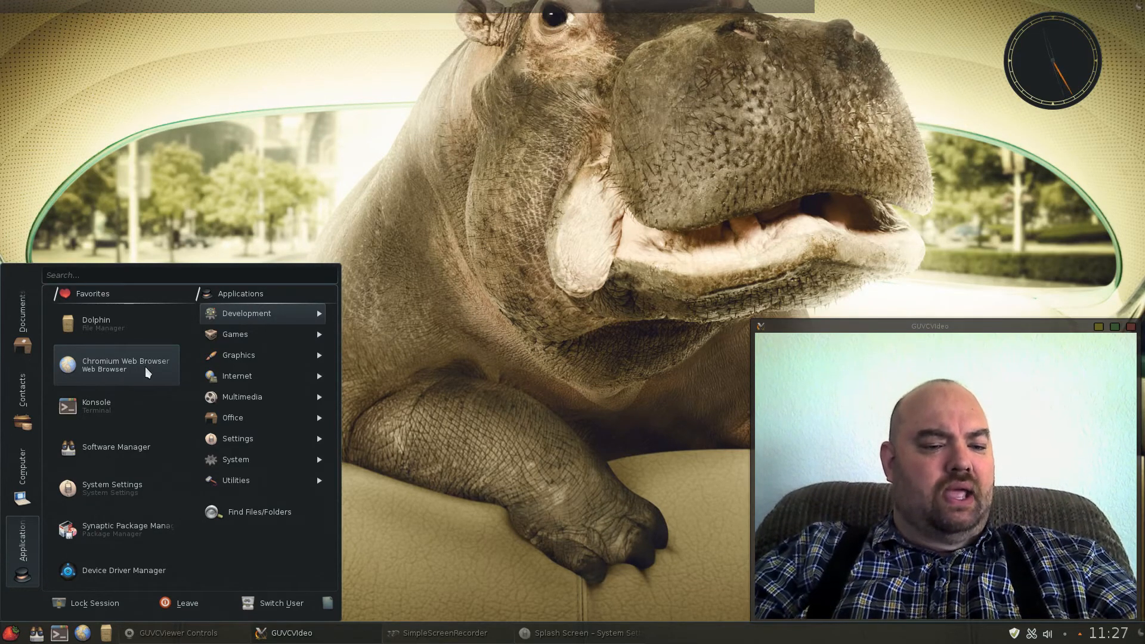
mouse_move(117, 530)
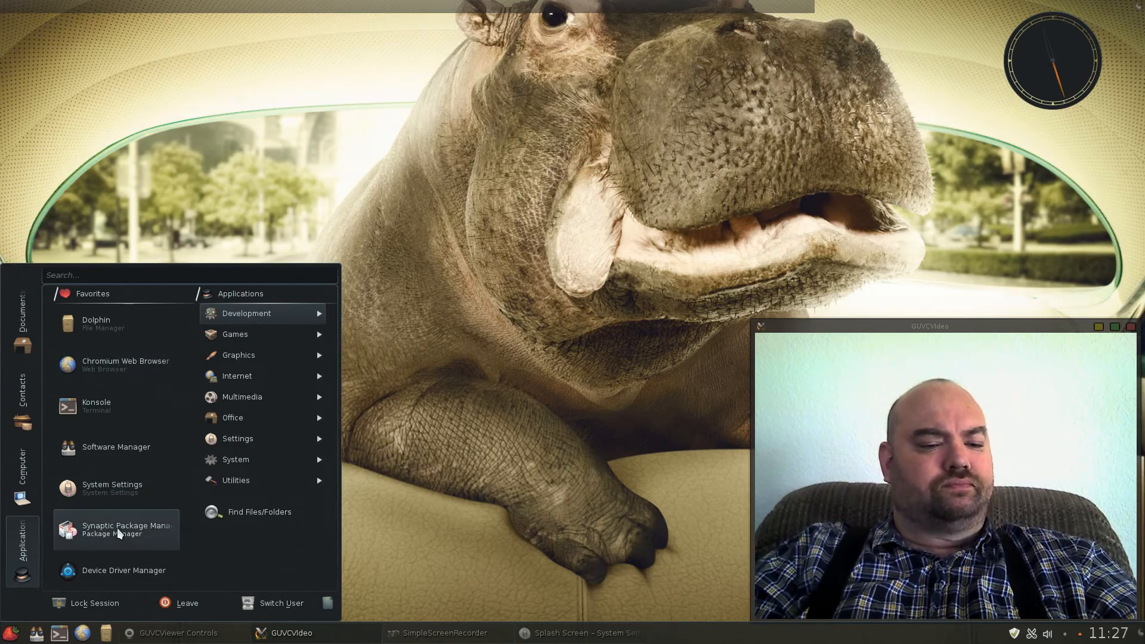
- Start Synaptic Package Manager with the administrator password and centre its window
left_click(117, 529)
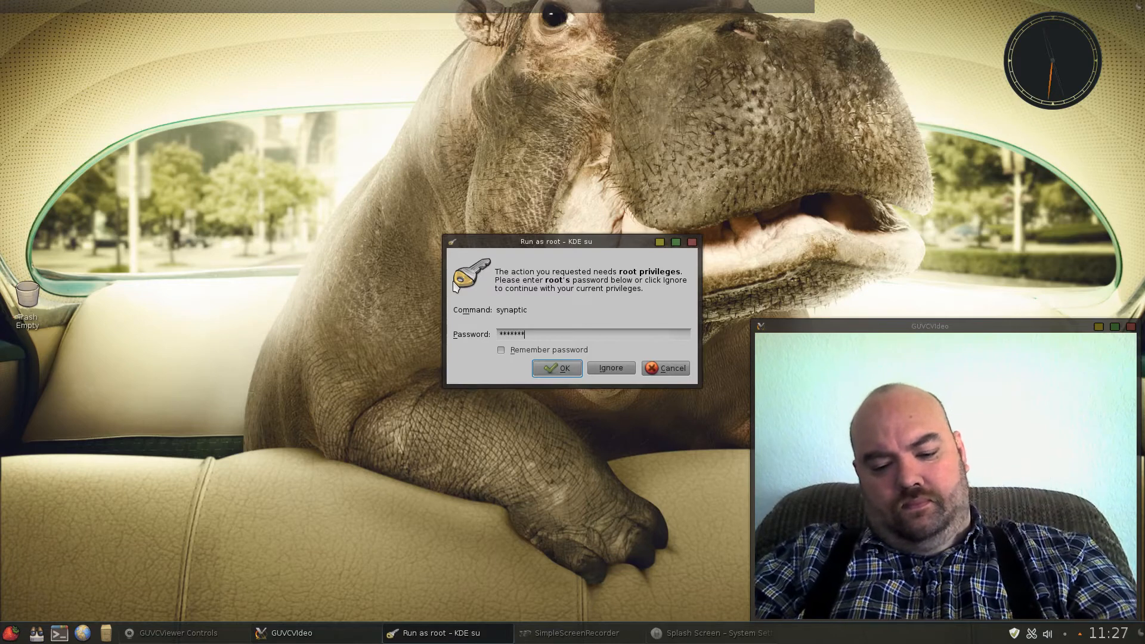
left_click(557, 367)
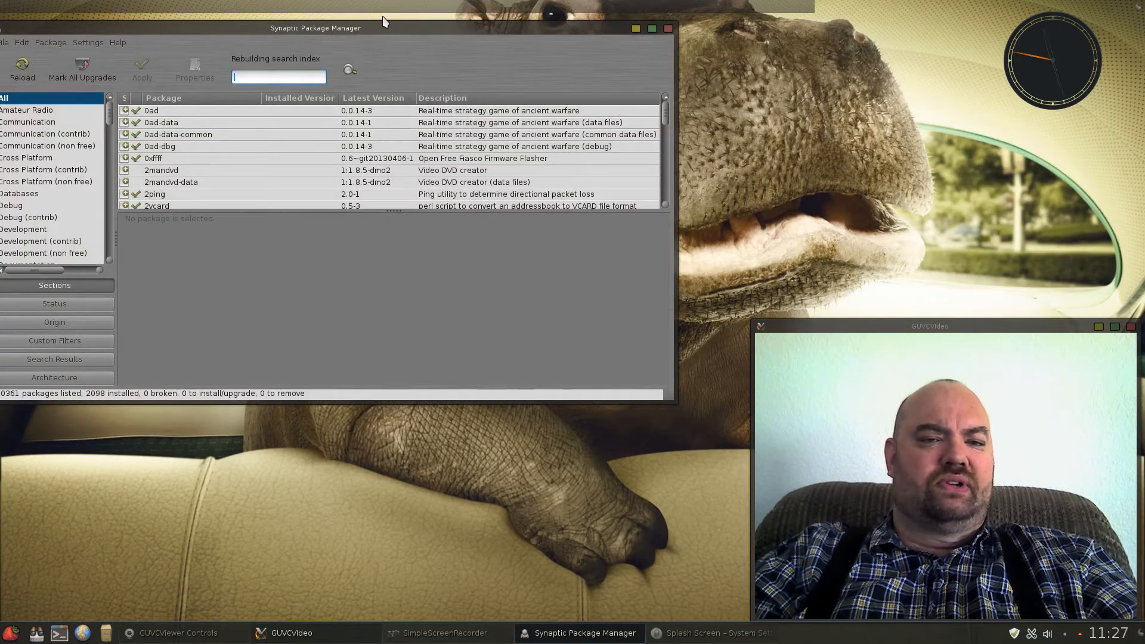
left_click_drag(315, 28, 360, 124)
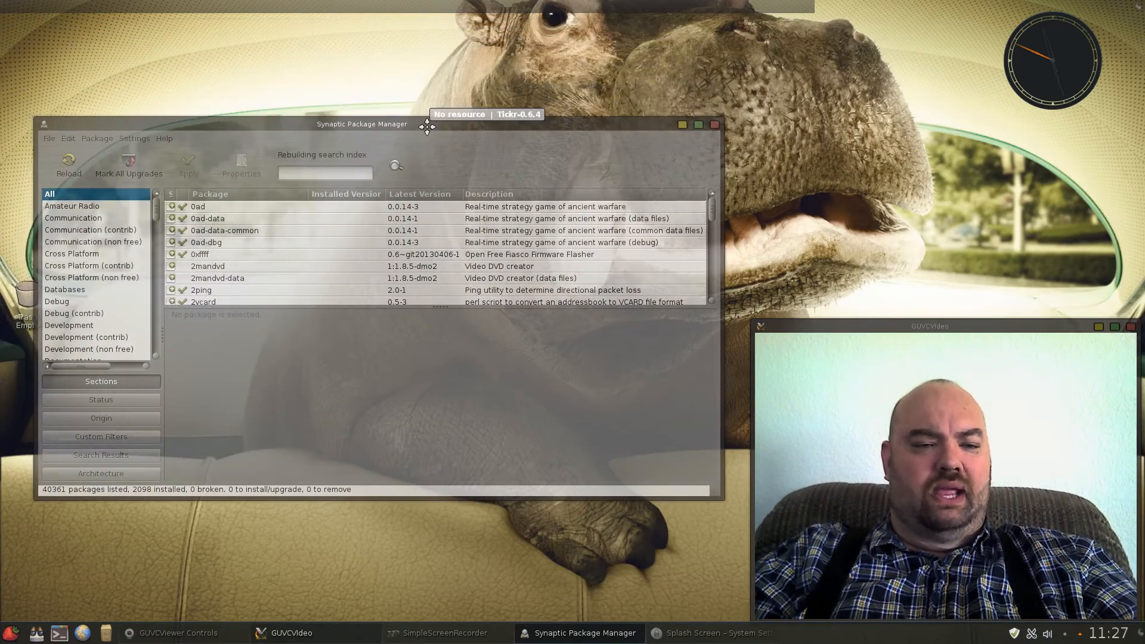
- Filter packages by 'flash', then 'mint-flash' to list the four mint-flashplugin packages
type("fla")
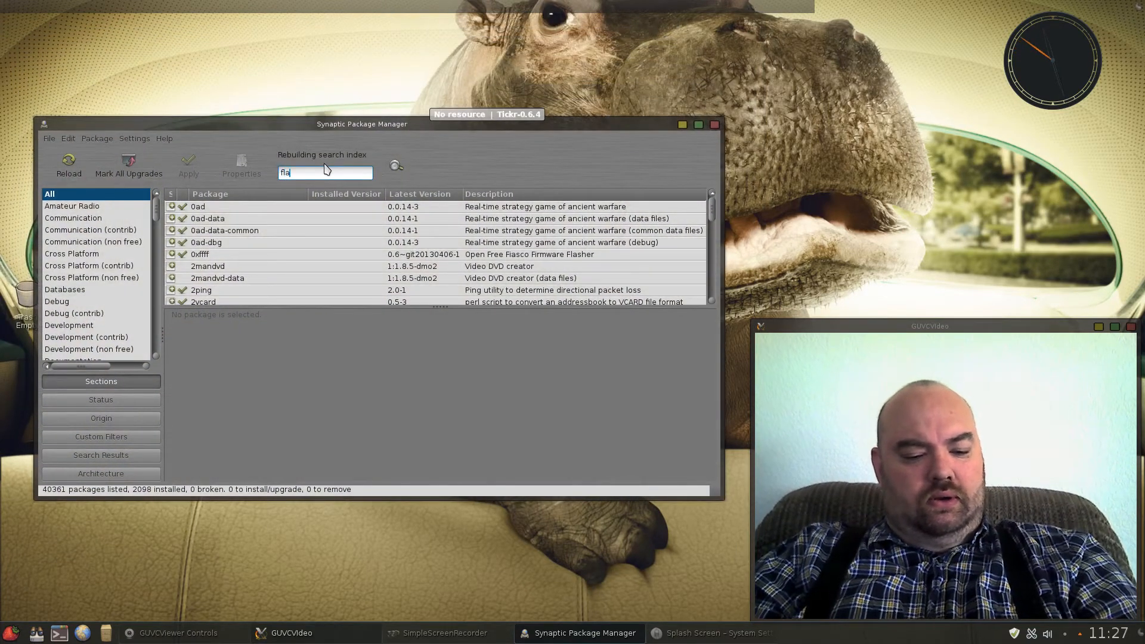
type("sh")
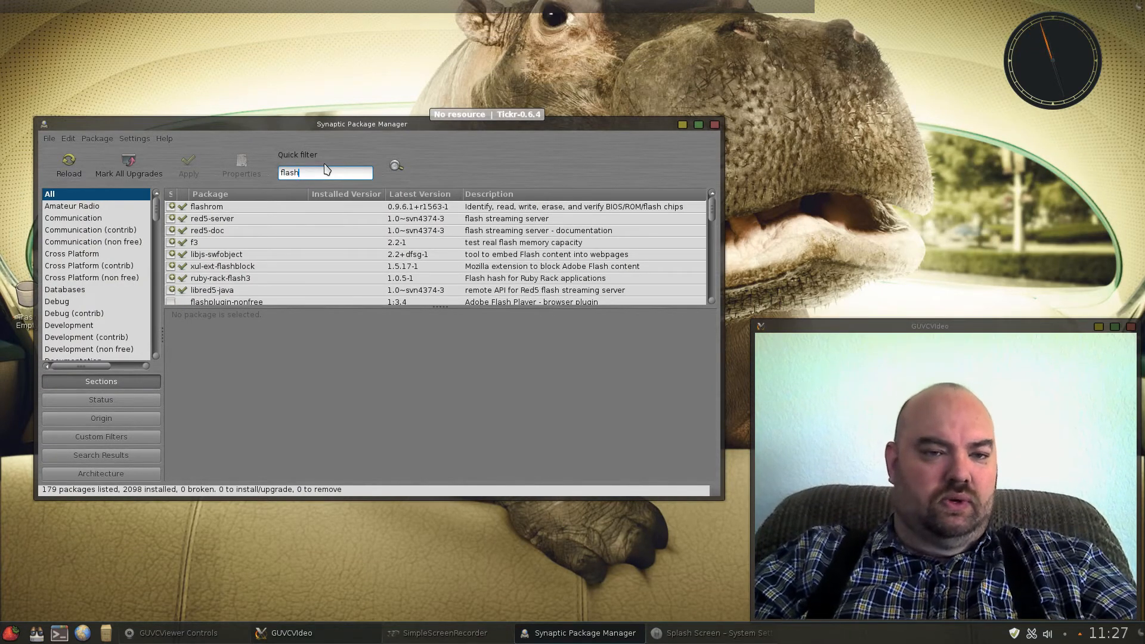
mouse_move(327, 171)
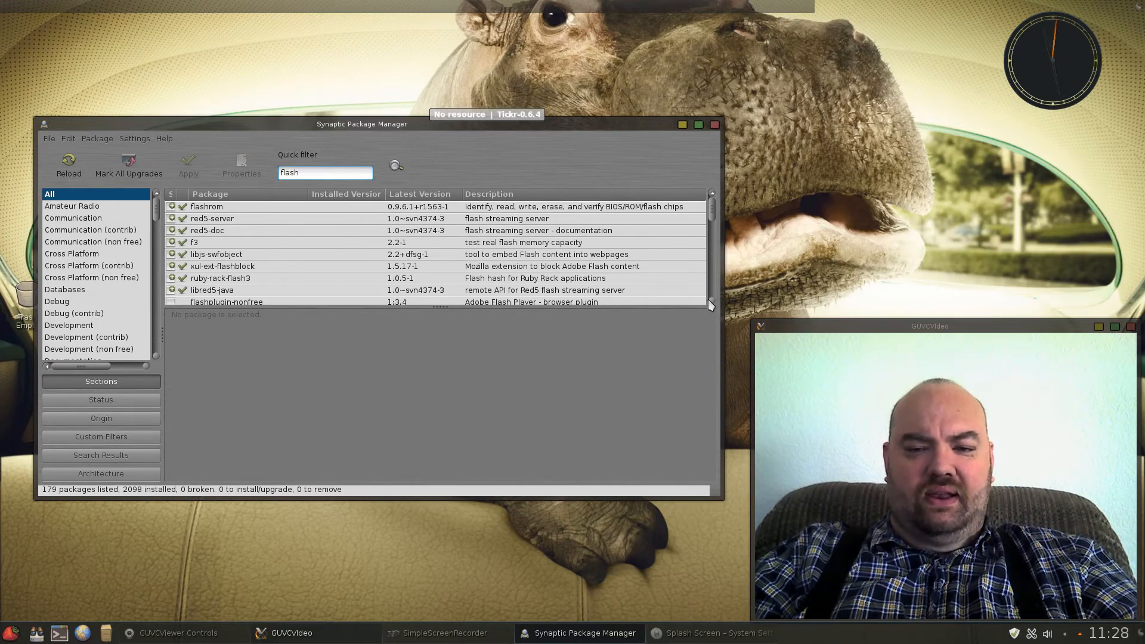
scroll("down", 3)
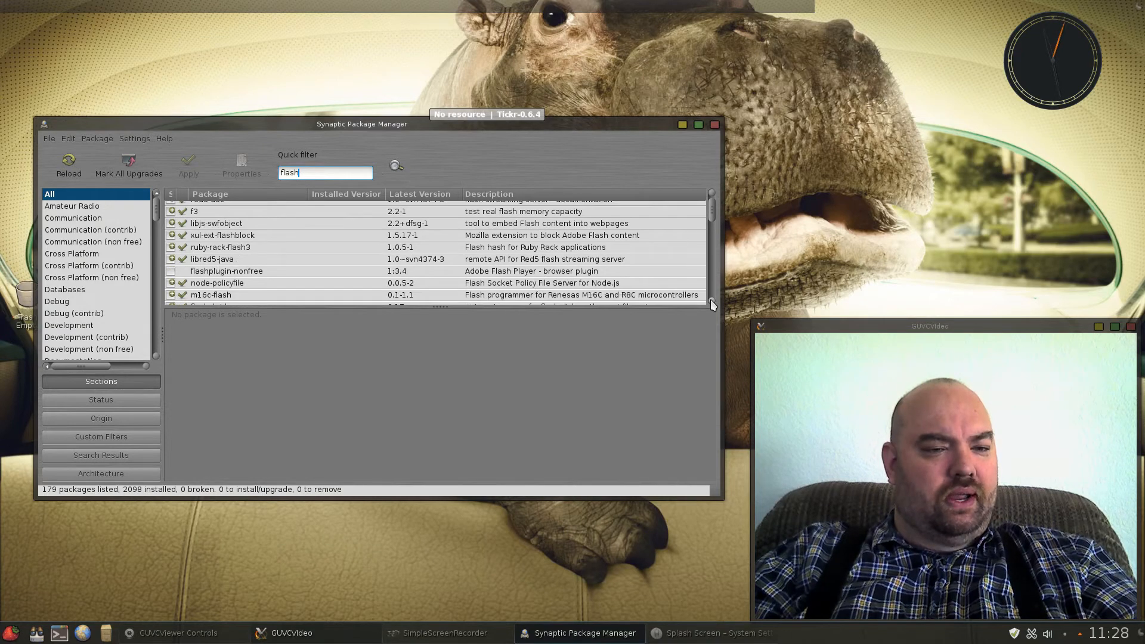
scroll("down", 3)
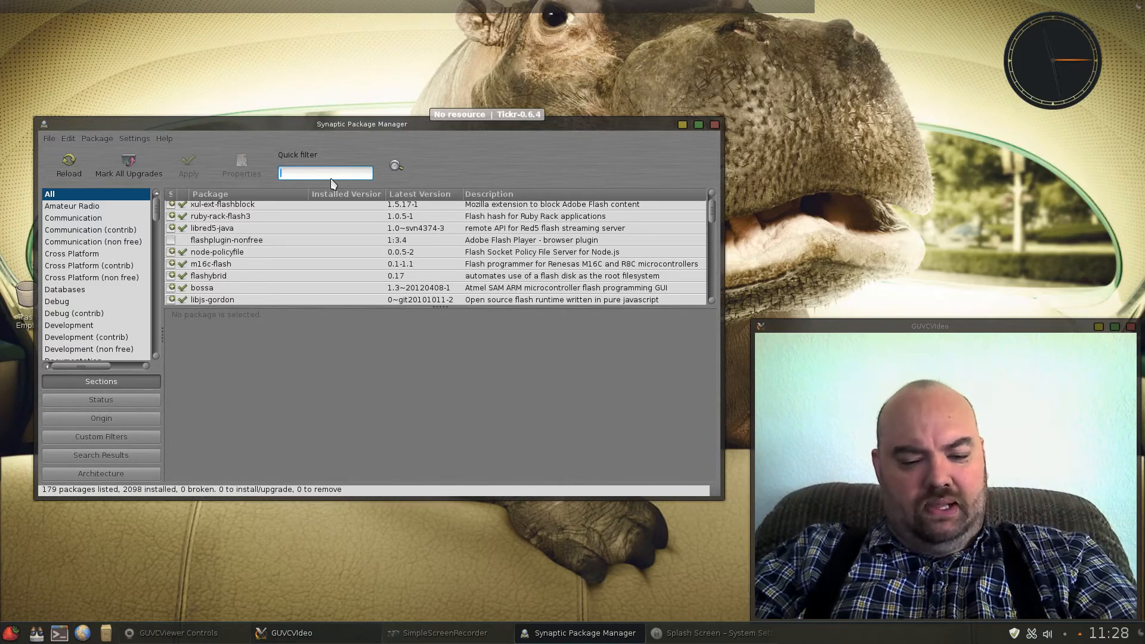
type("mint")
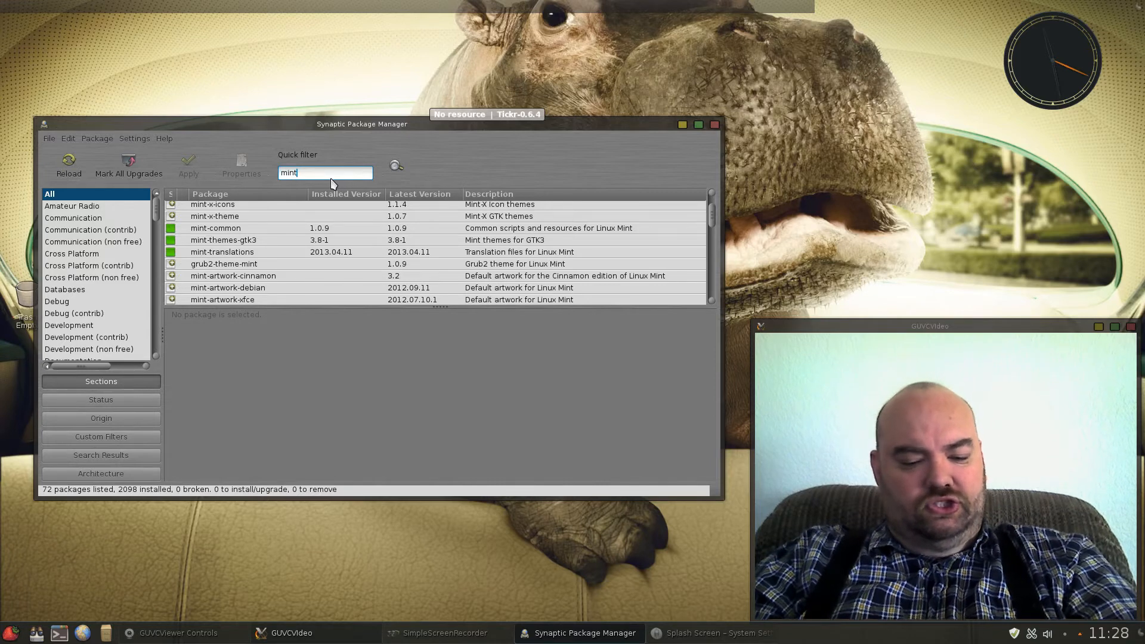
type("-flash")
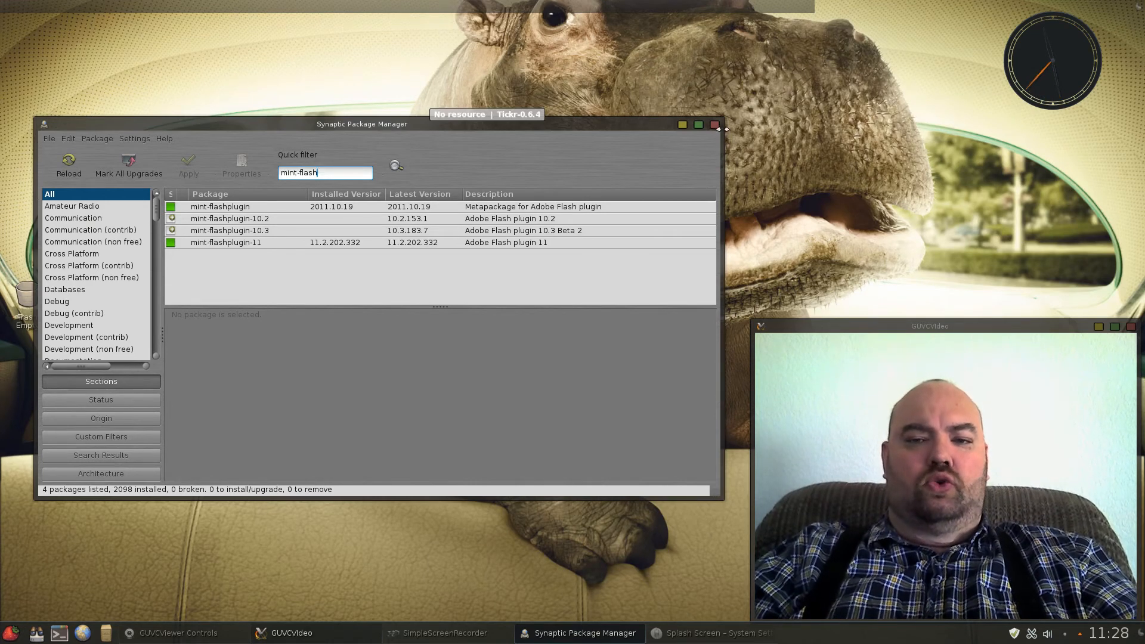
mouse_move(726, 134)
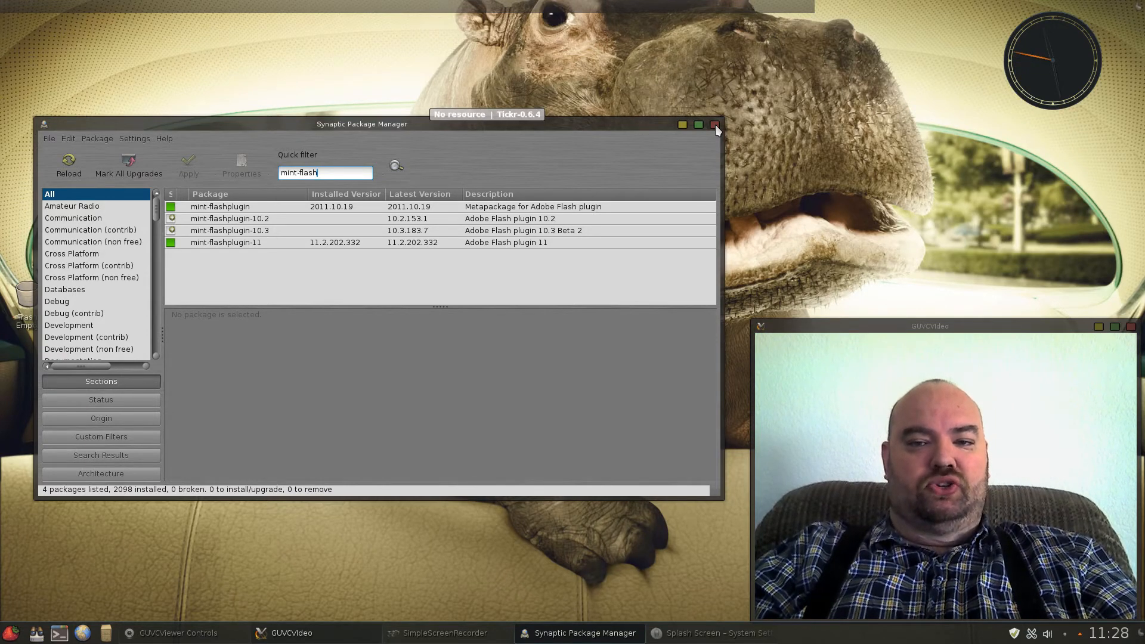
- Close Synaptic and show the Tickr news ticker's File menu
left_click(714, 123)
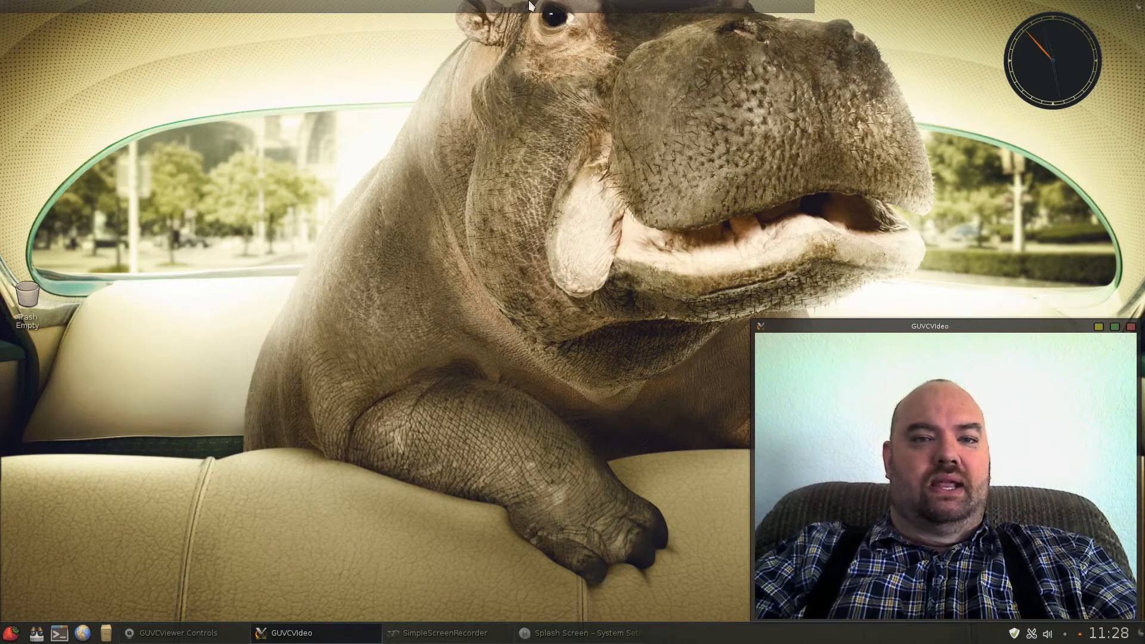
mouse_move(353, 18)
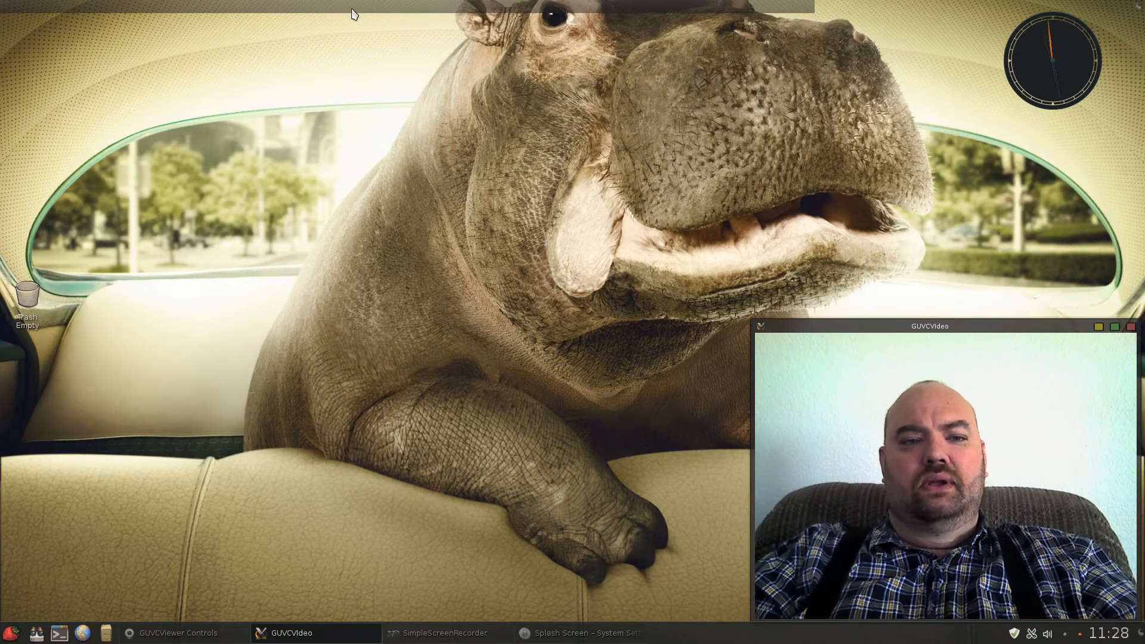
left_click(370, 15)
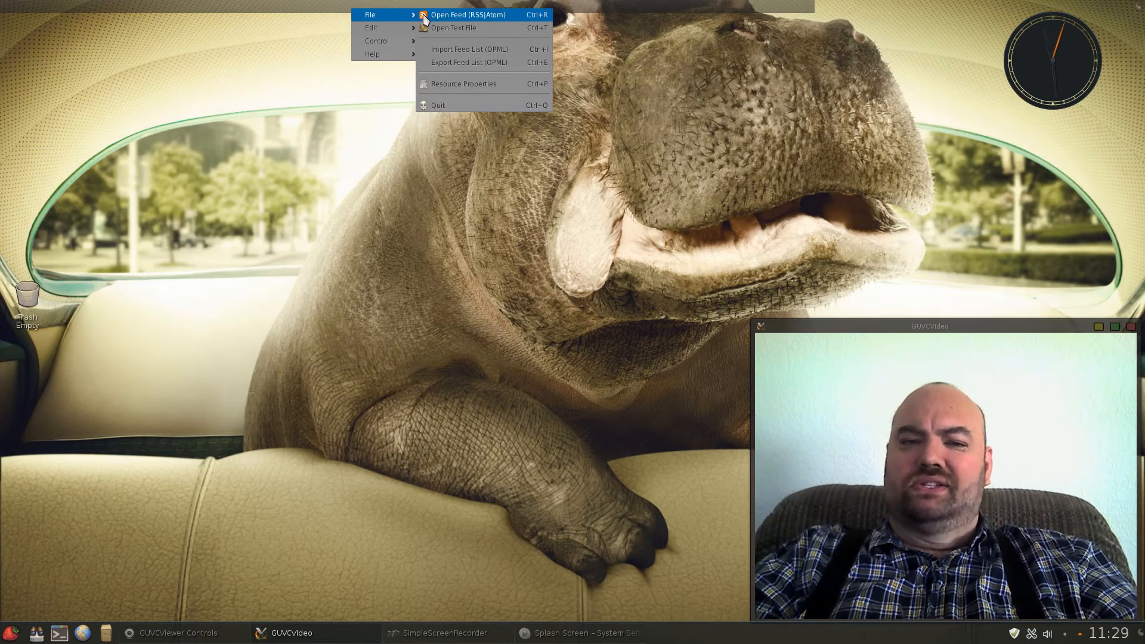
mouse_move(436, 105)
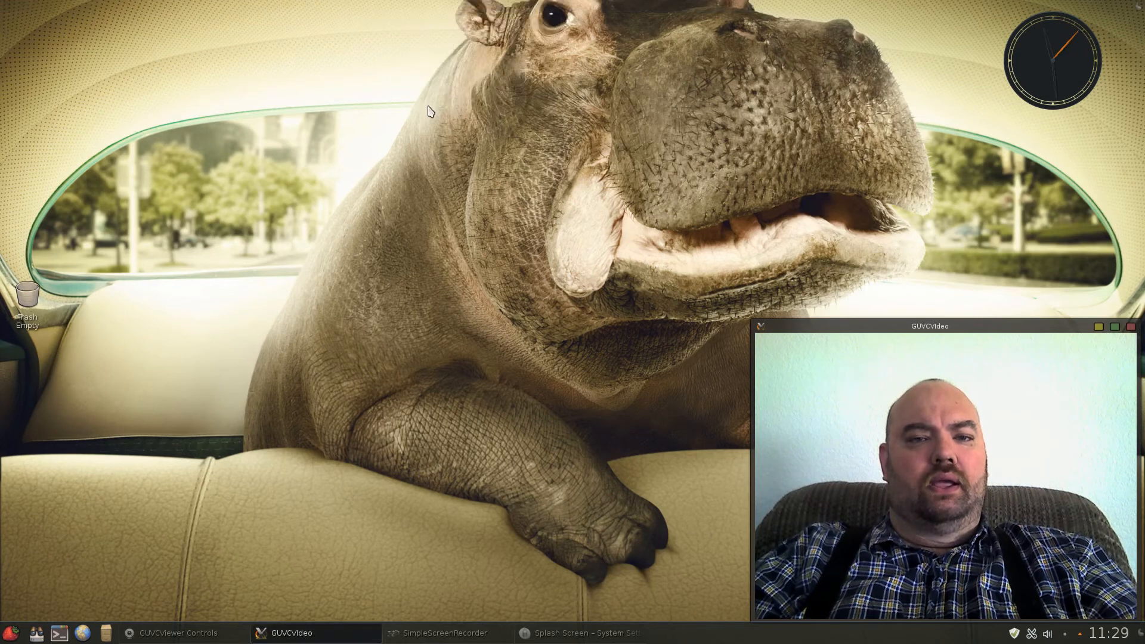
mouse_move(226, 6)
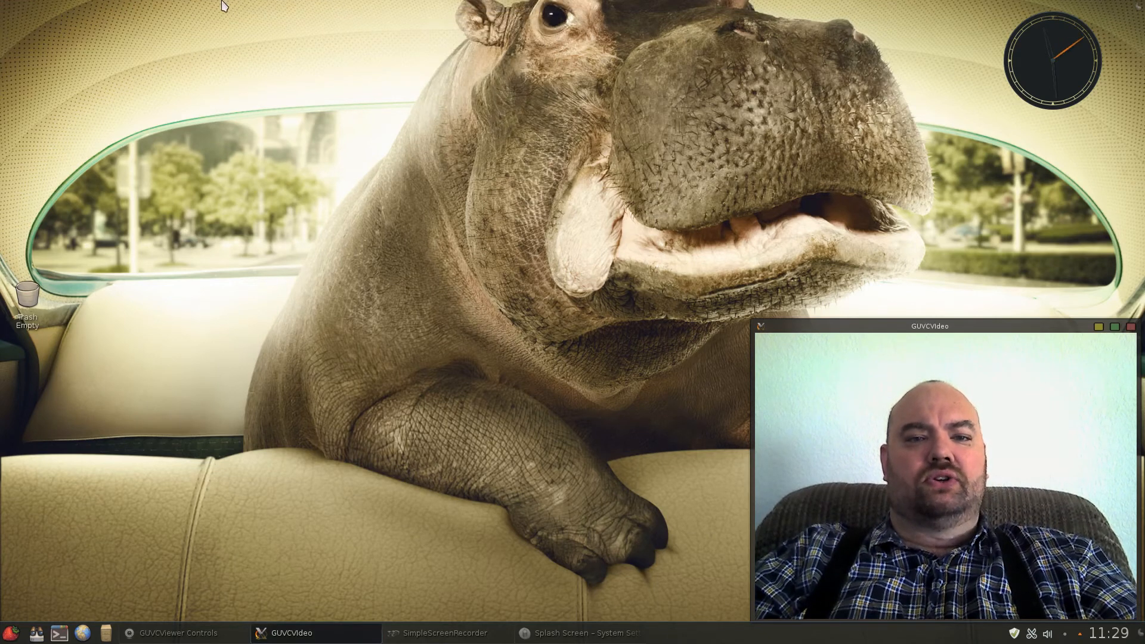
mouse_move(200, 17)
type("users")
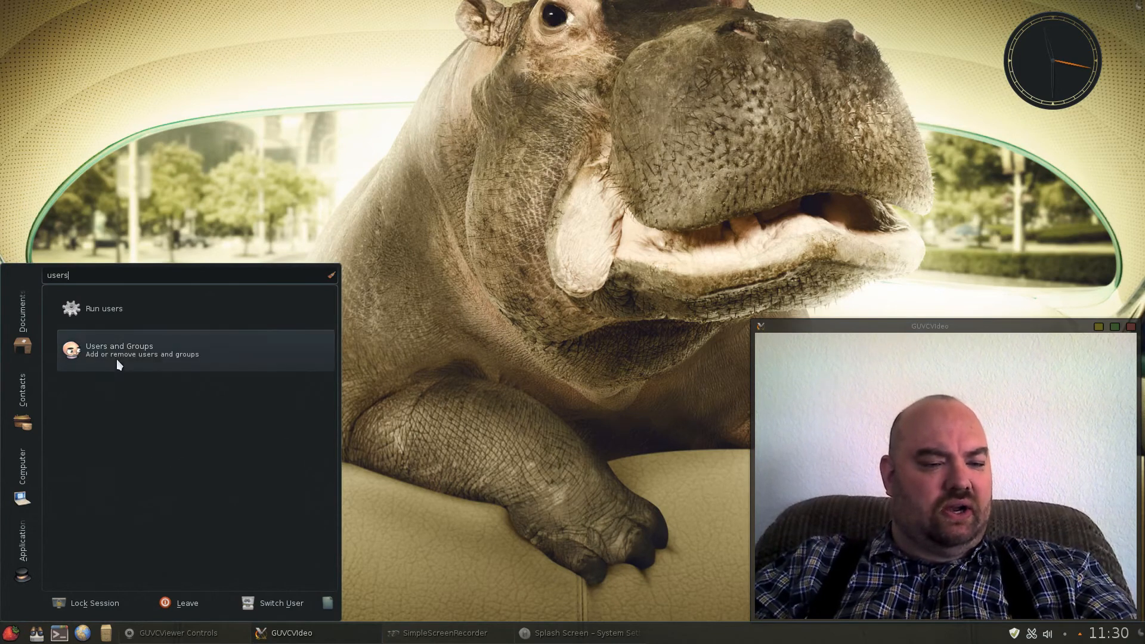
mouse_move(148, 369)
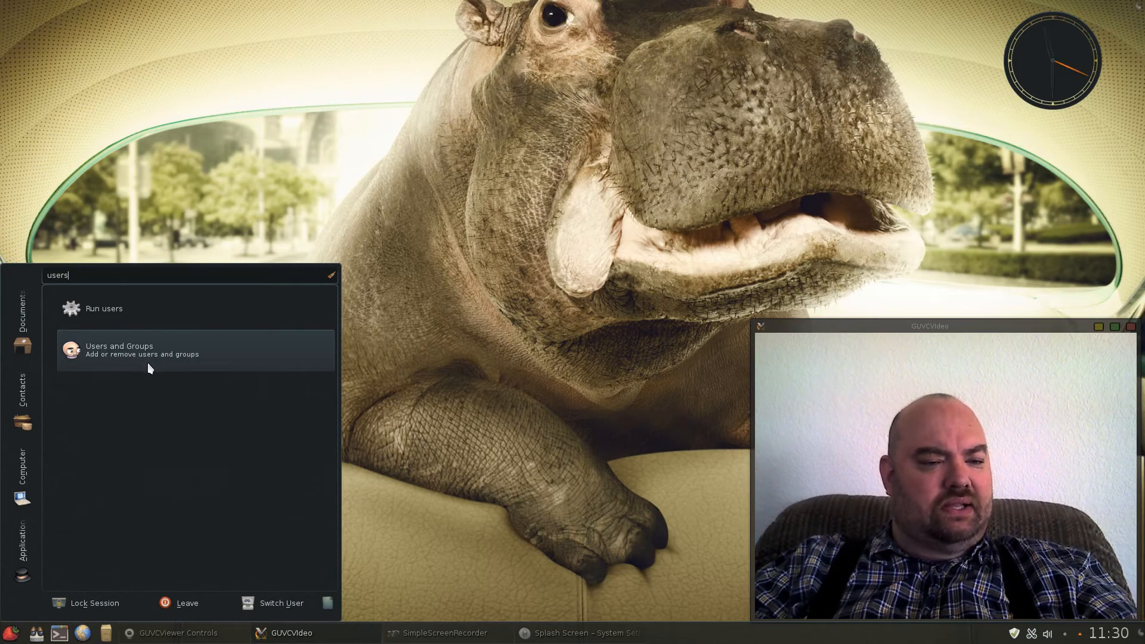
mouse_move(61, 358)
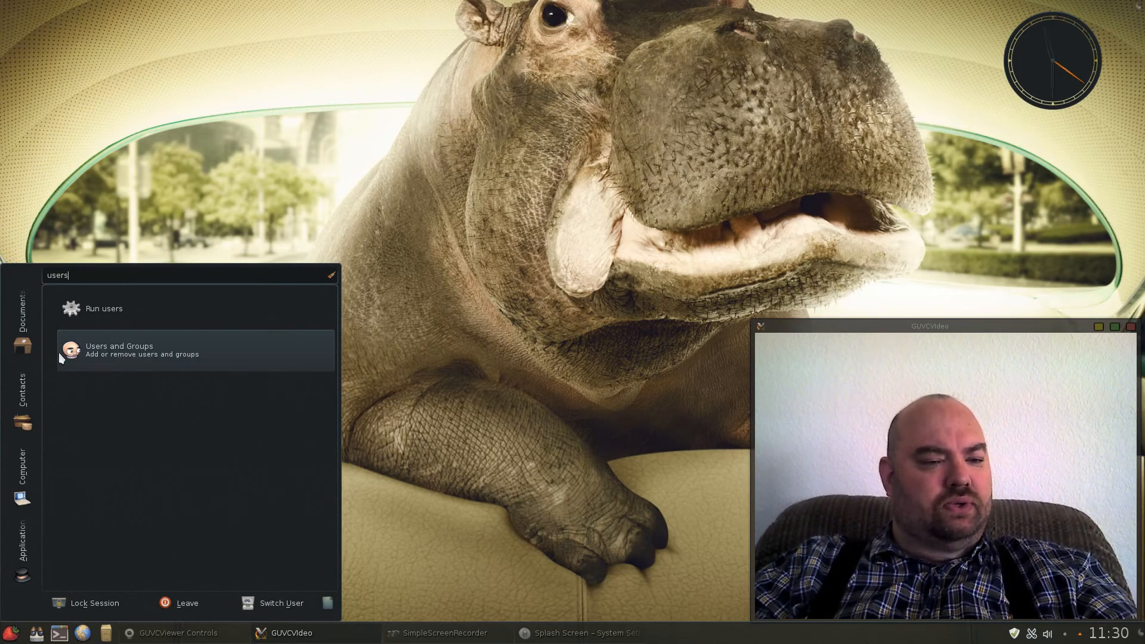
- Launch the Users and Groups tool showing the makulu account and reposition its window
left_click(119, 350)
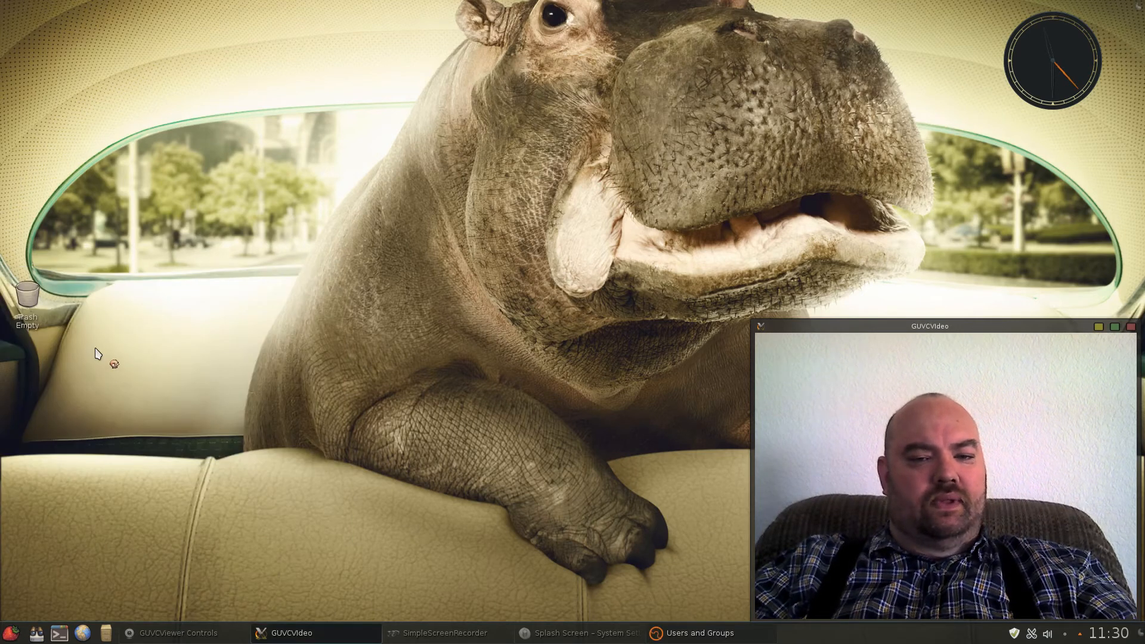
left_click(692, 632)
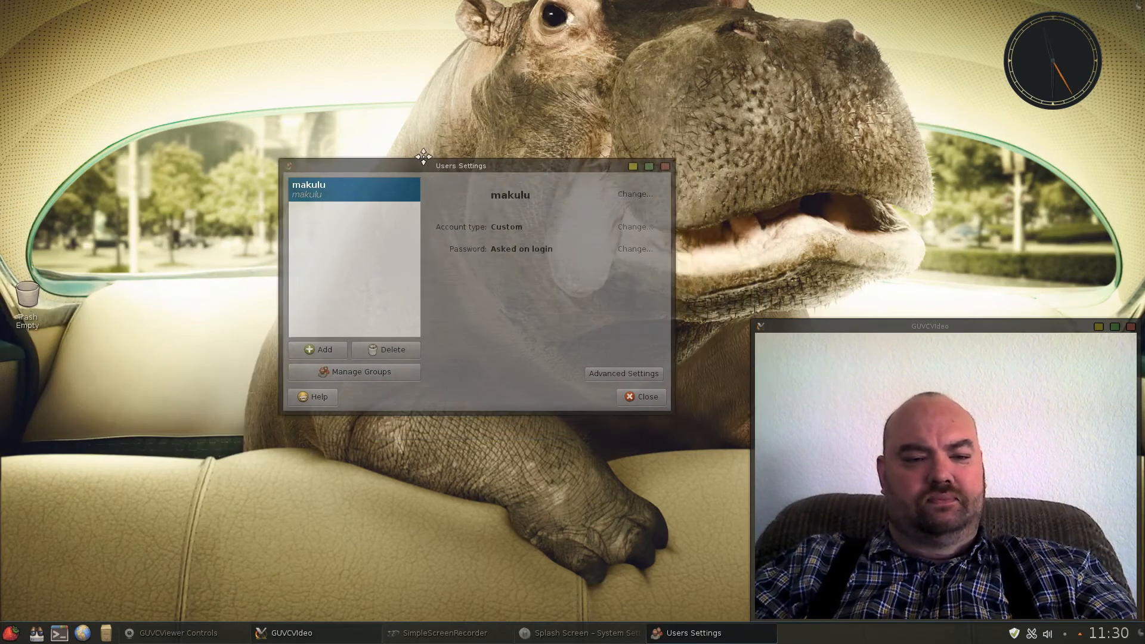
left_click_drag(460, 164, 419, 129)
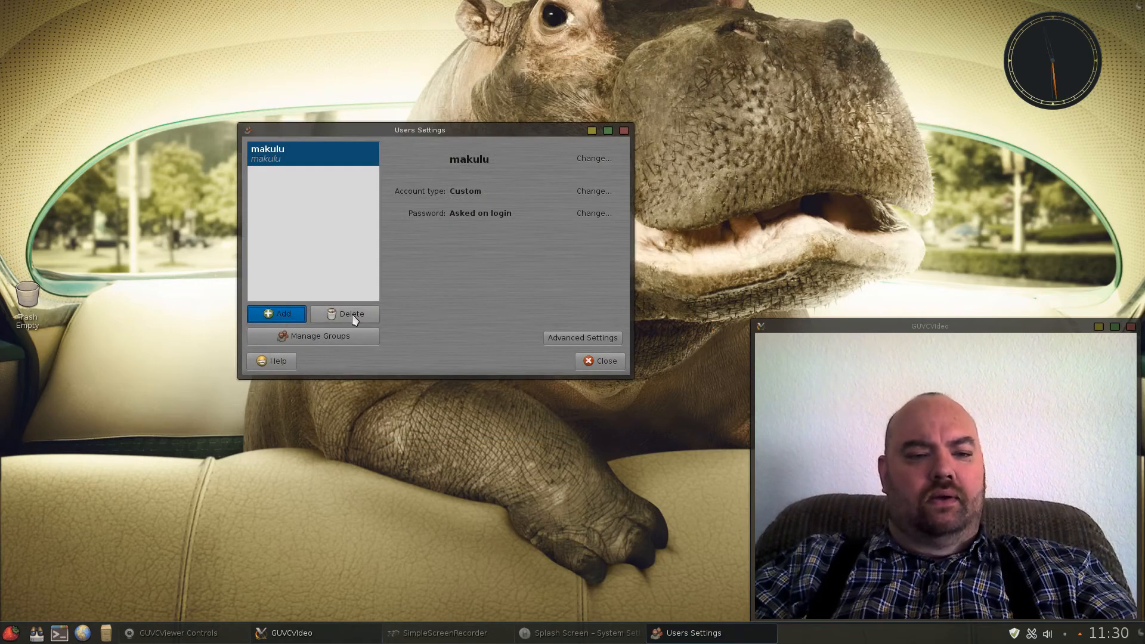
- Browse Manage Groups, select the utempter group, and close the groups list
left_click(319, 336)
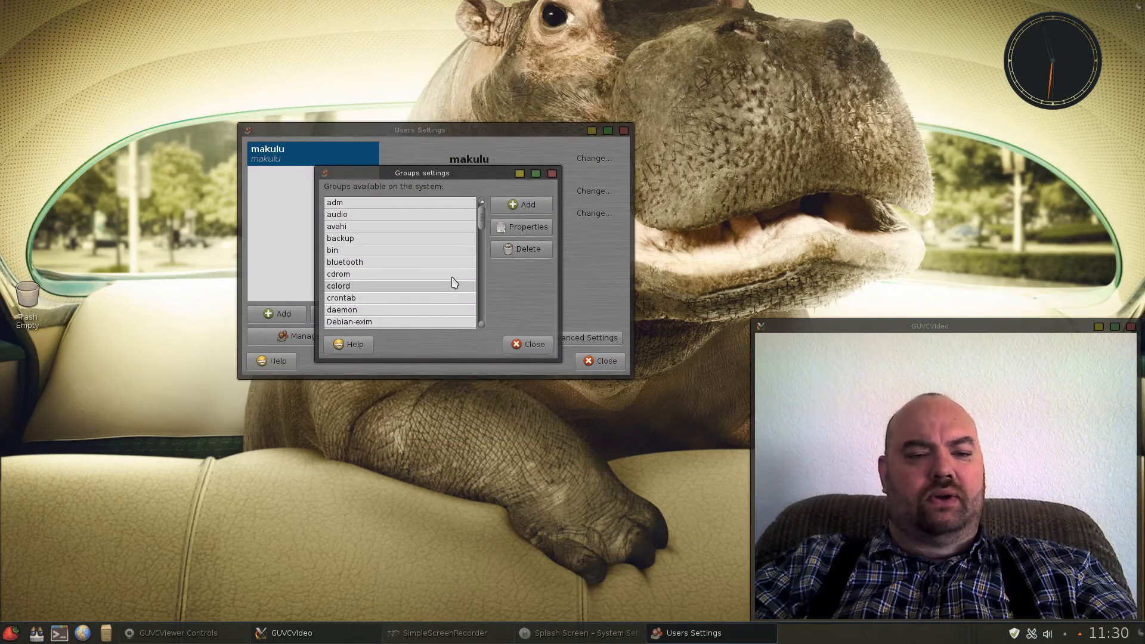
scroll("down", 3)
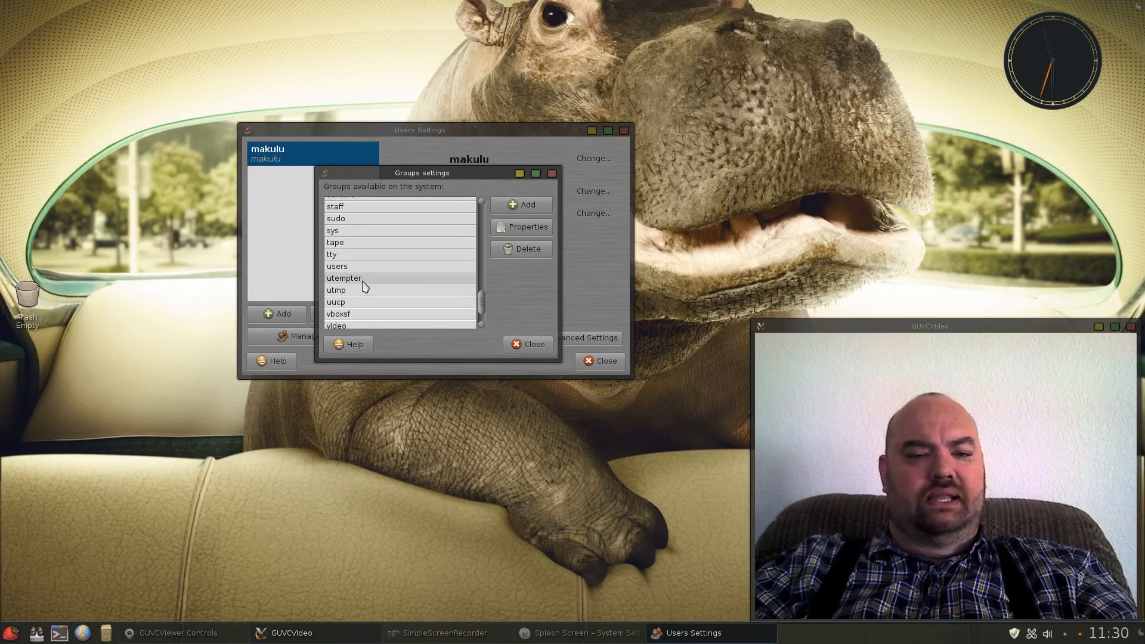
left_click(343, 278)
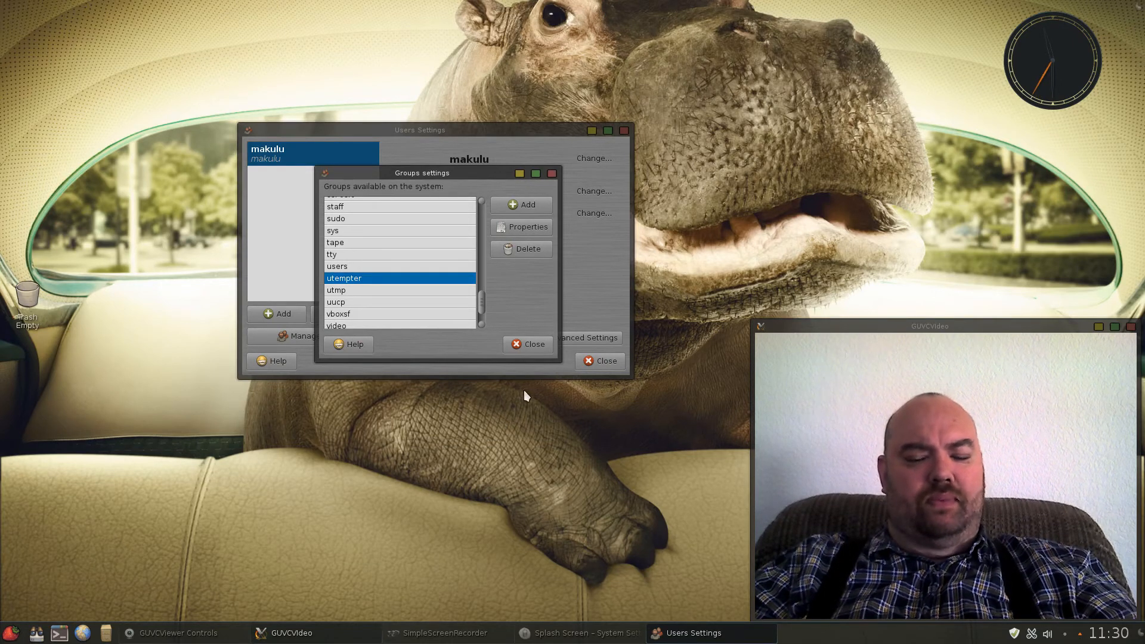
left_click(527, 343)
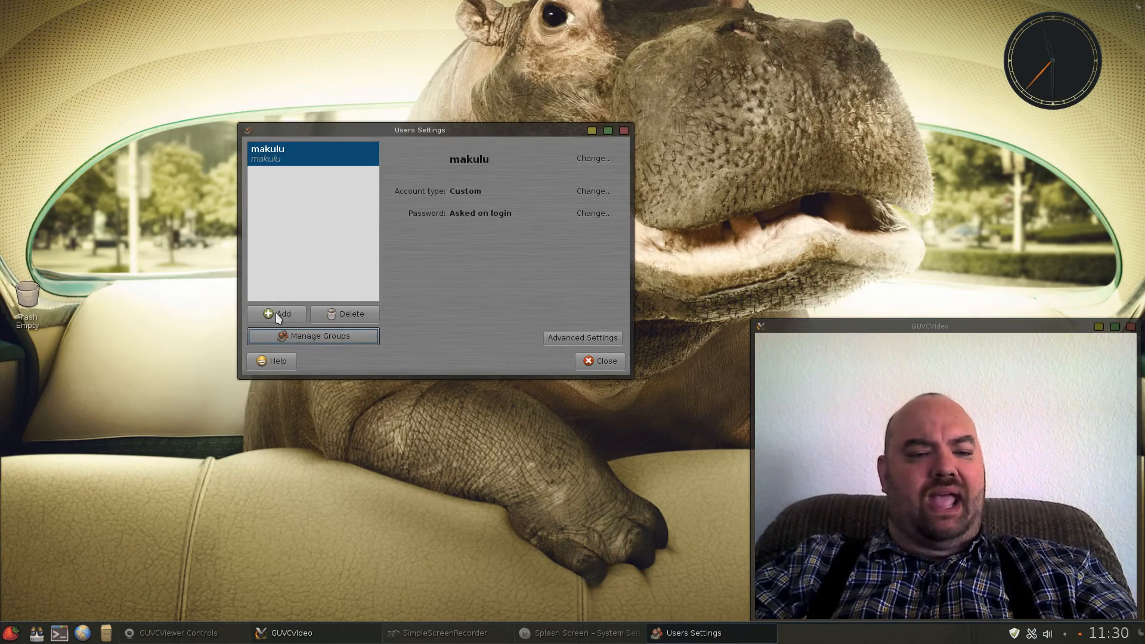
left_click(276, 314)
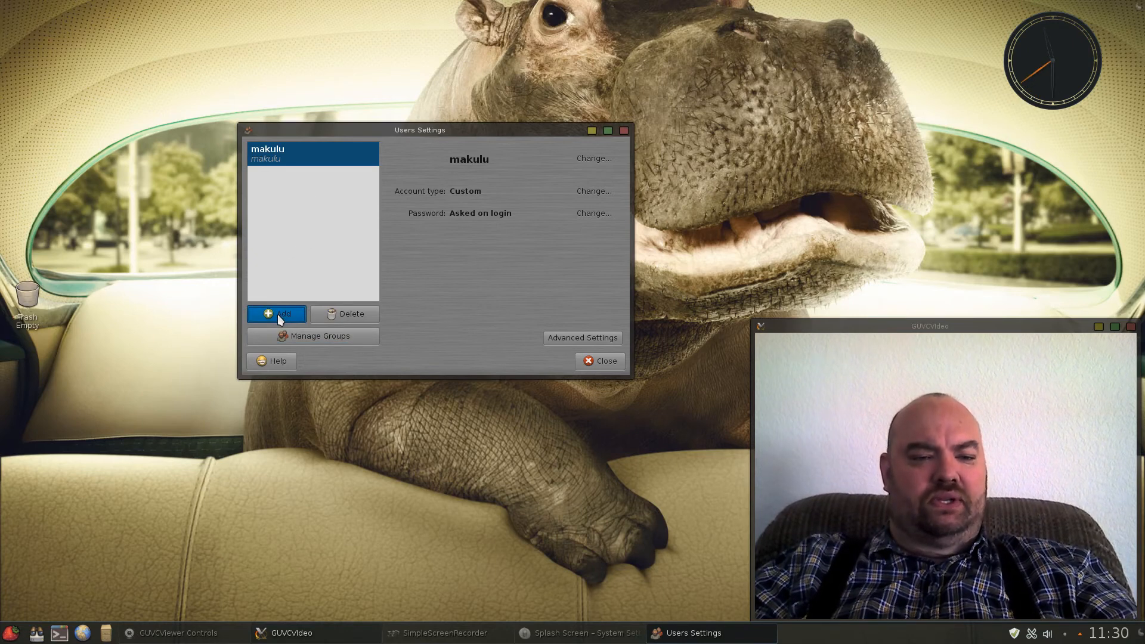
mouse_move(391, 427)
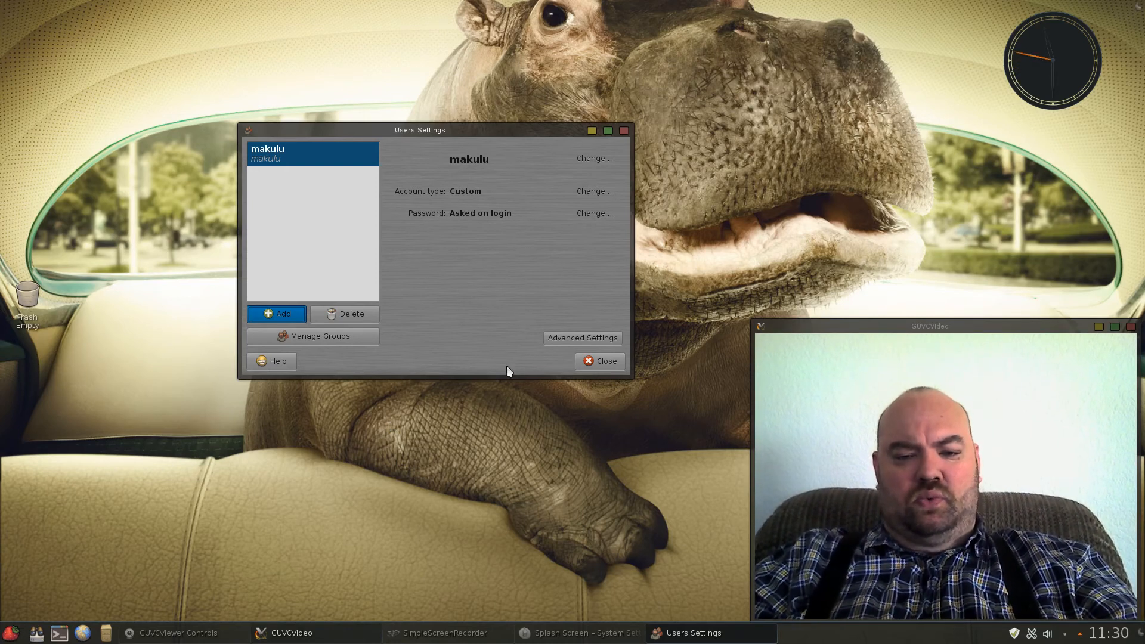
- Close Users Settings and bring up the Lancelot launcher at its favourites
left_click(598, 360)
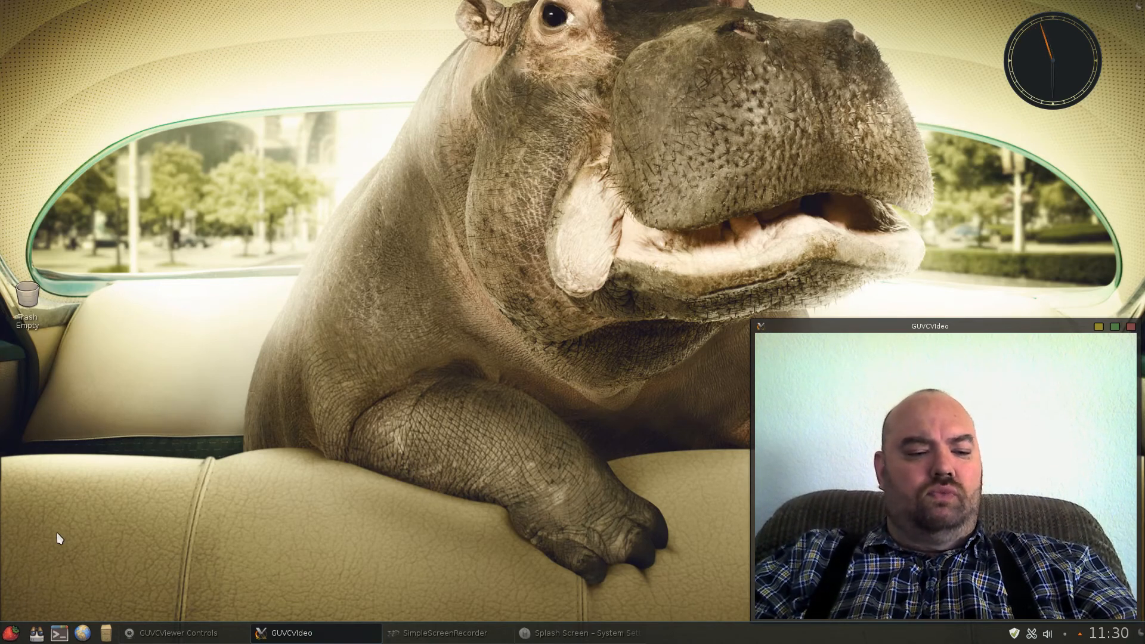
mouse_move(57, 533)
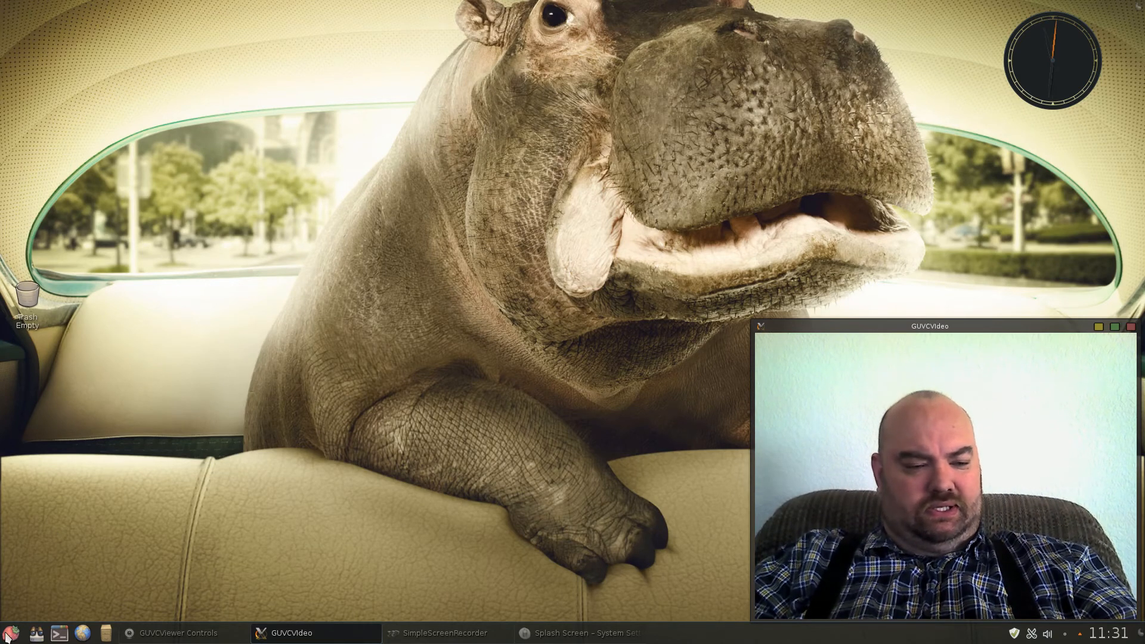
left_click(9, 632)
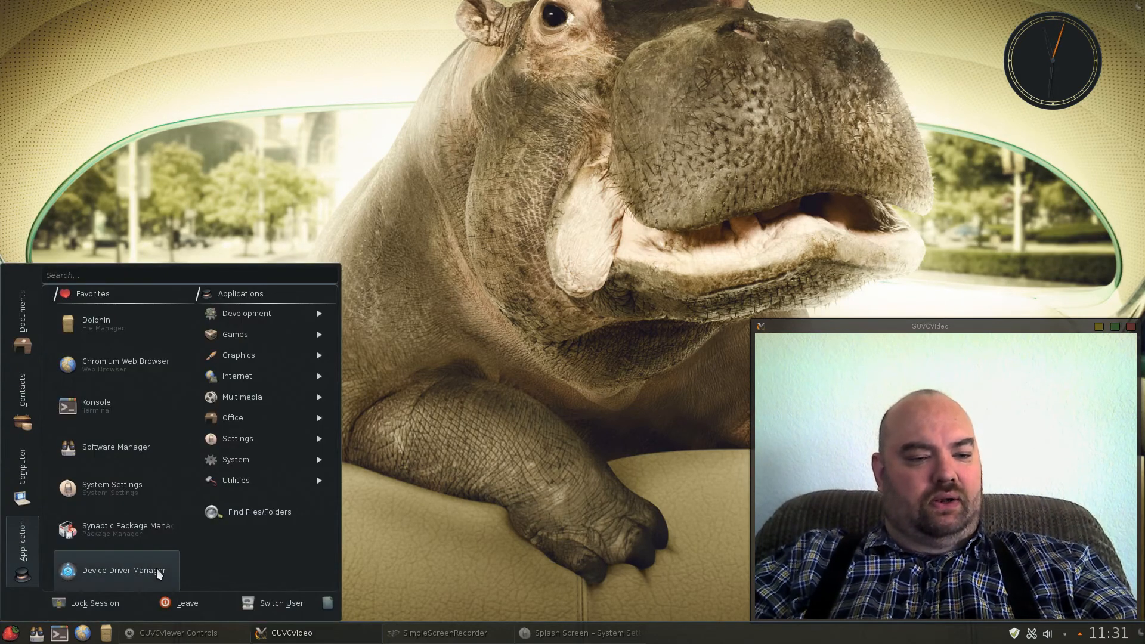
mouse_move(235, 569)
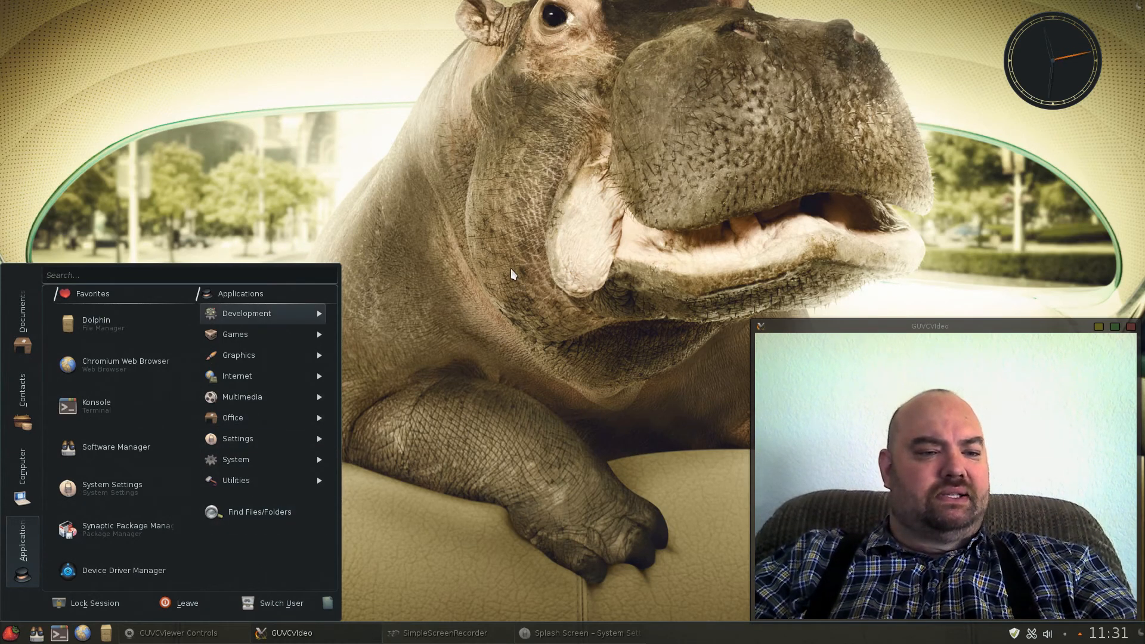
mouse_move(479, 212)
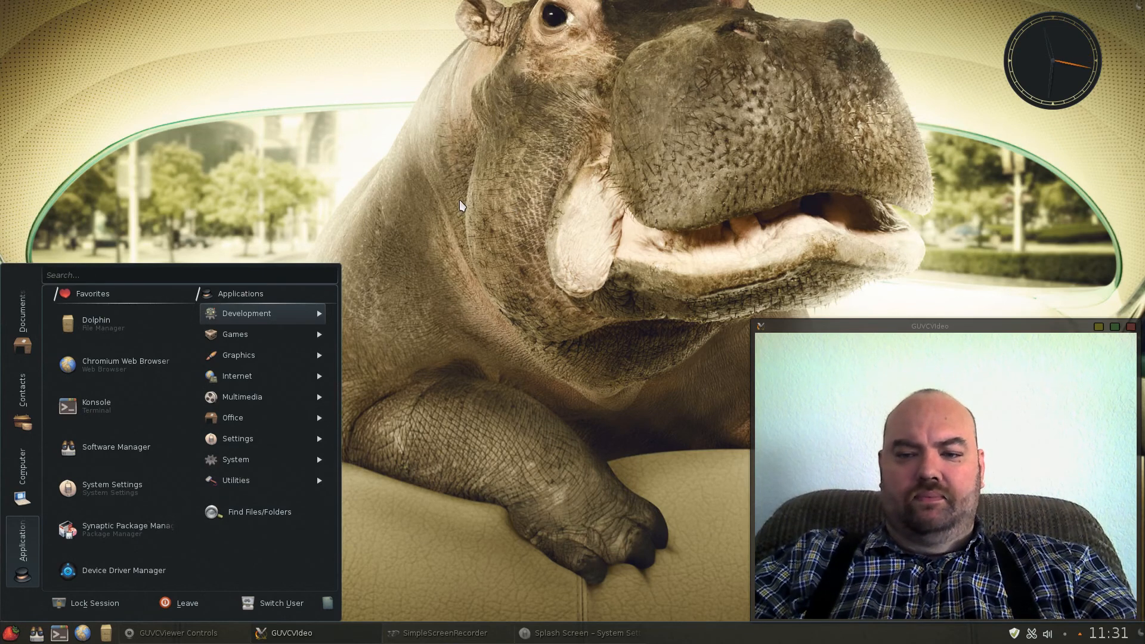
- Close the Lancelot menu by clicking the desktop, leaving the hippo wallpaper showing
left_click(460, 204)
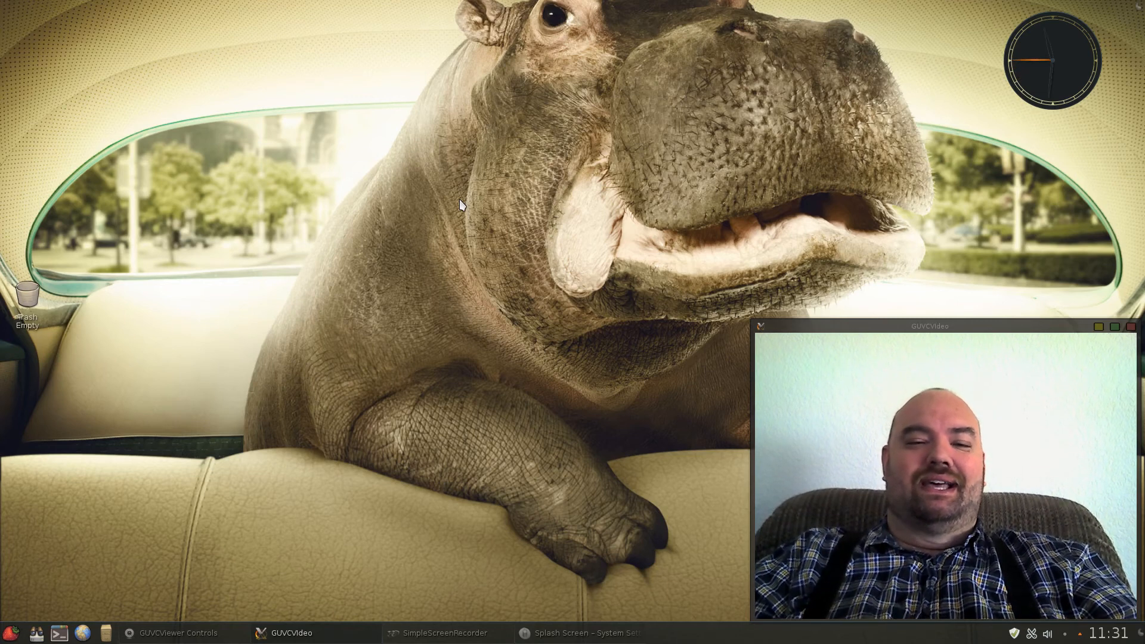
mouse_move(189, 305)
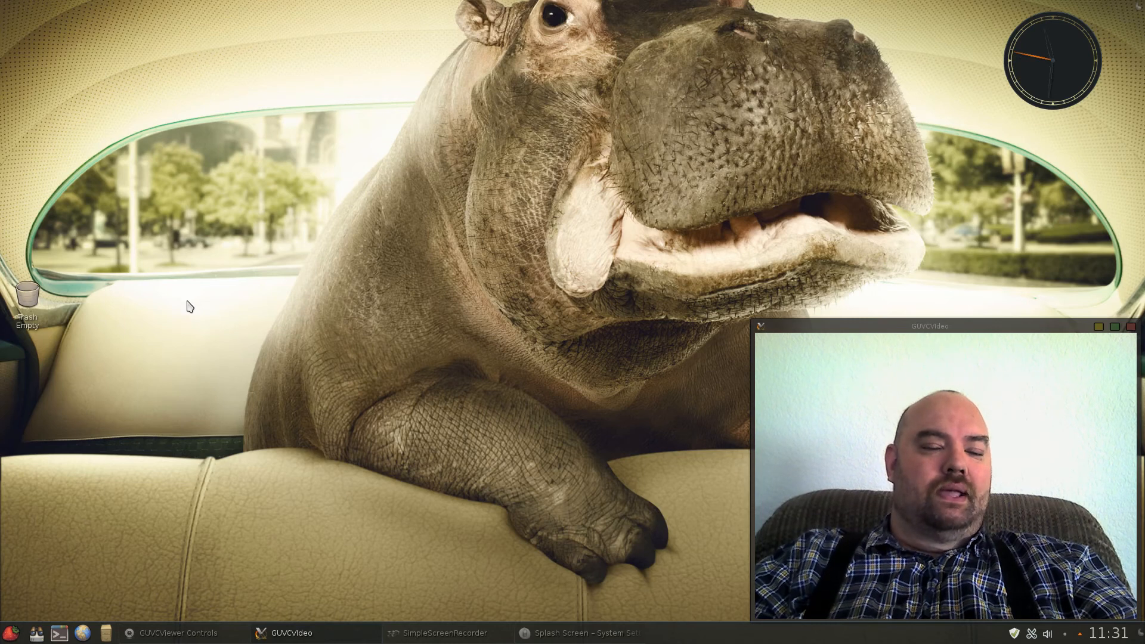